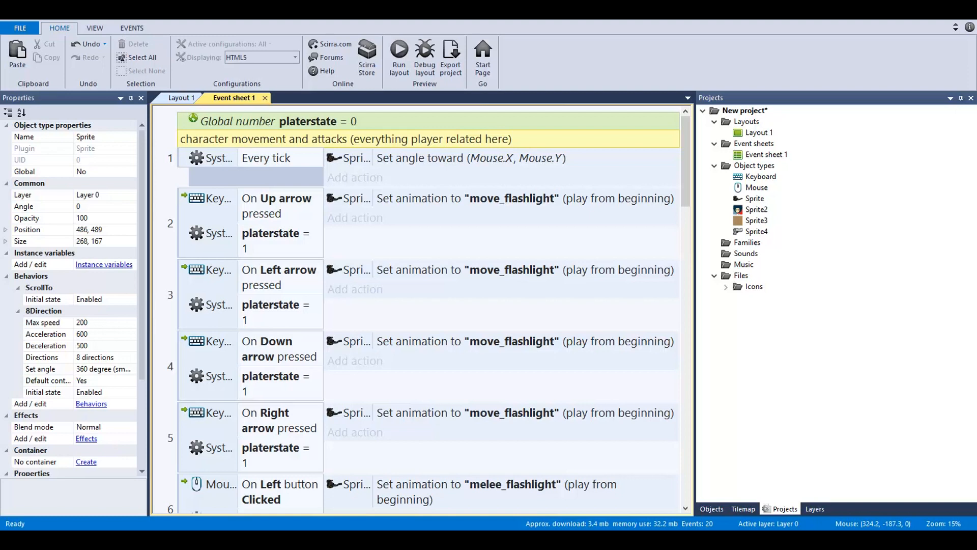
pyautogui.moveTo(181, 98)
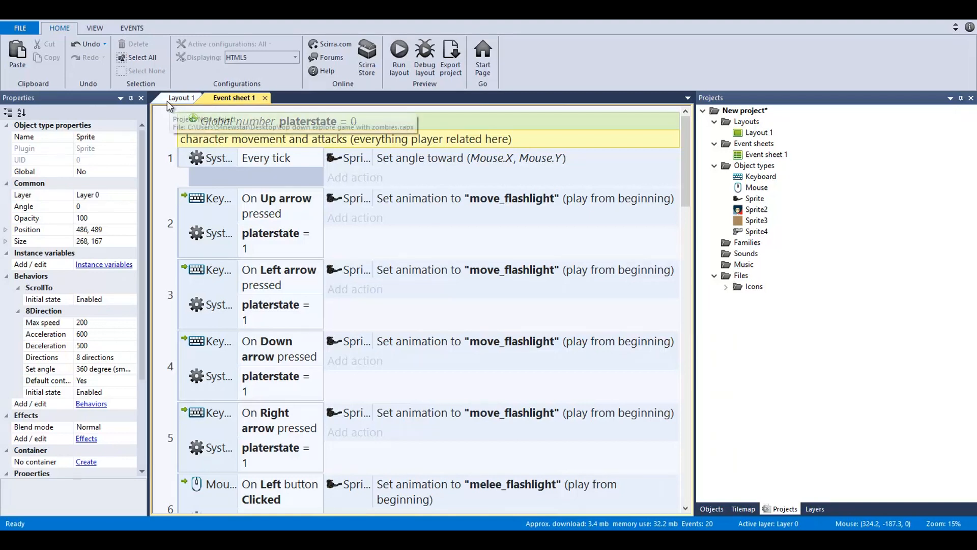
pyautogui.moveTo(163, 104)
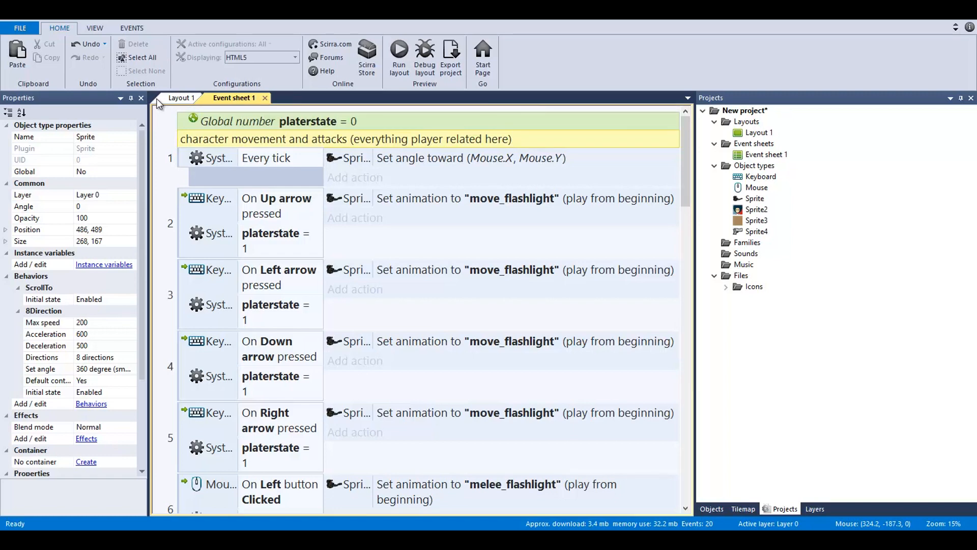
# Switch to Layout 1 and inspect the wall piece Sprite3 and the handgun pickup Sprite4.
pyautogui.click(183, 97)
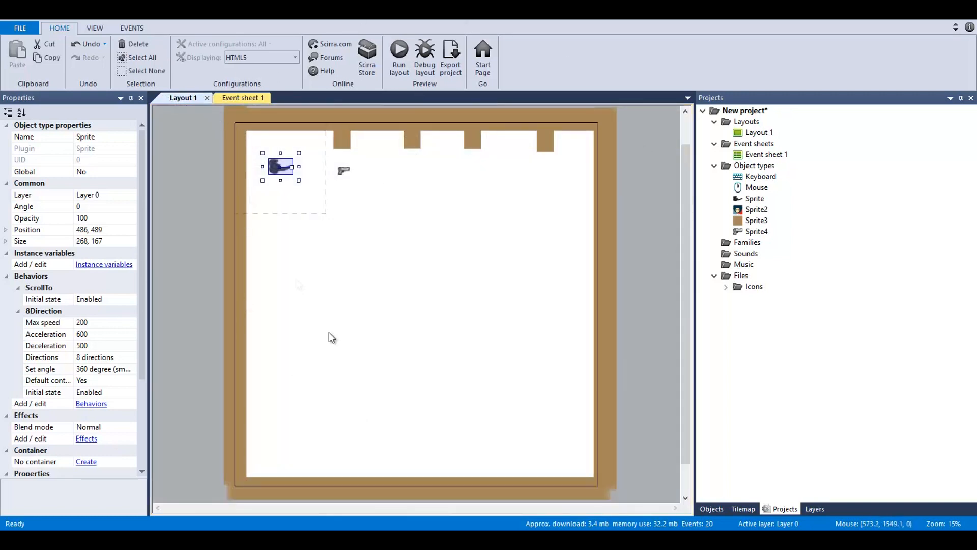
pyautogui.click(412, 138)
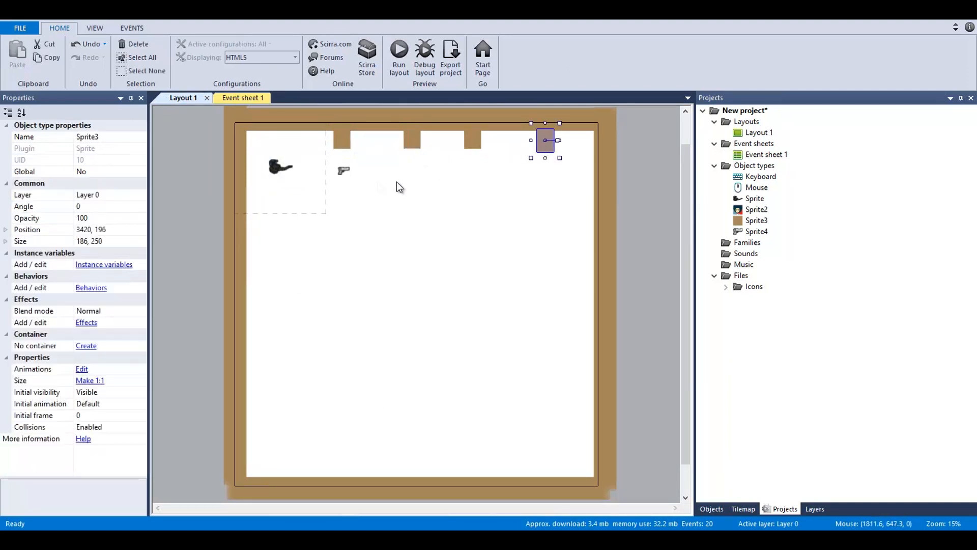
pyautogui.click(343, 170)
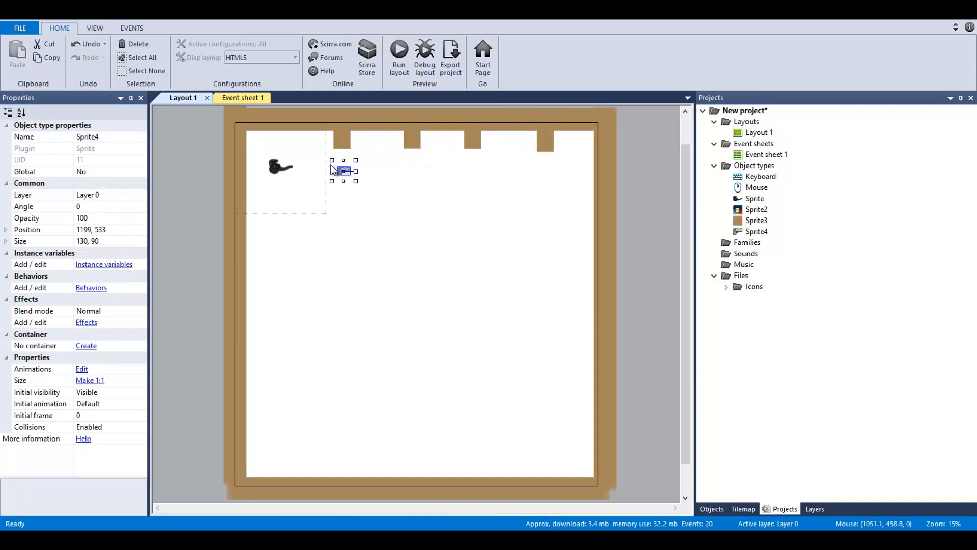
pyautogui.moveTo(329, 170)
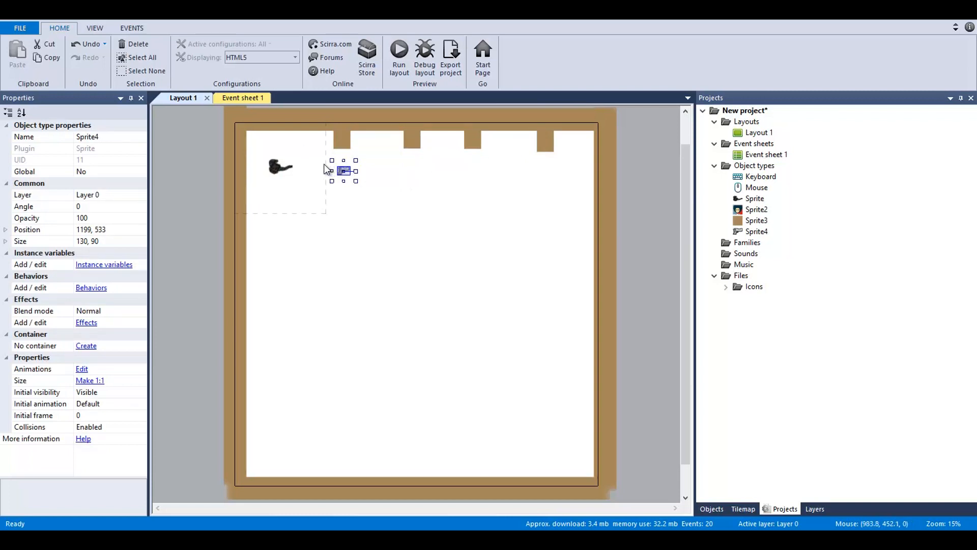
pyautogui.moveTo(321, 168)
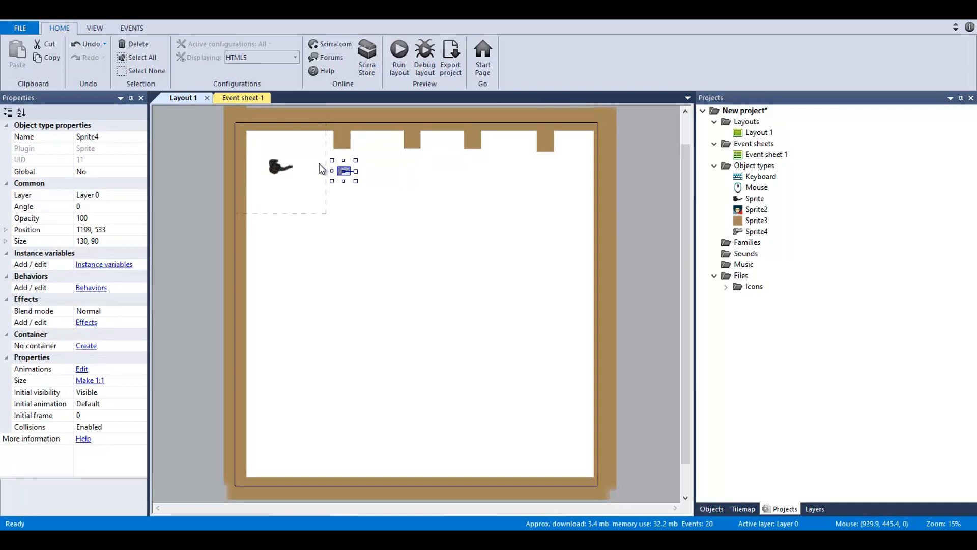
pyautogui.moveTo(319, 168)
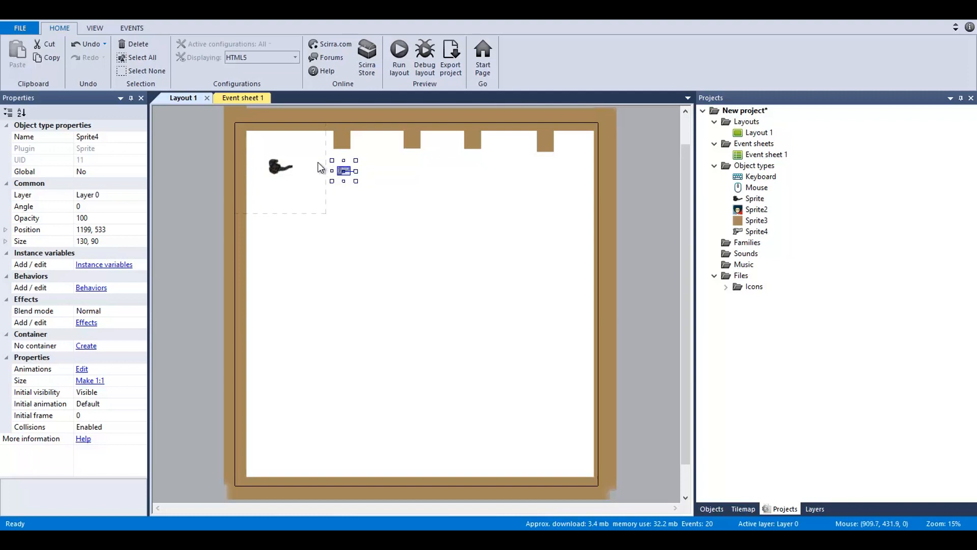
pyautogui.moveTo(319, 167)
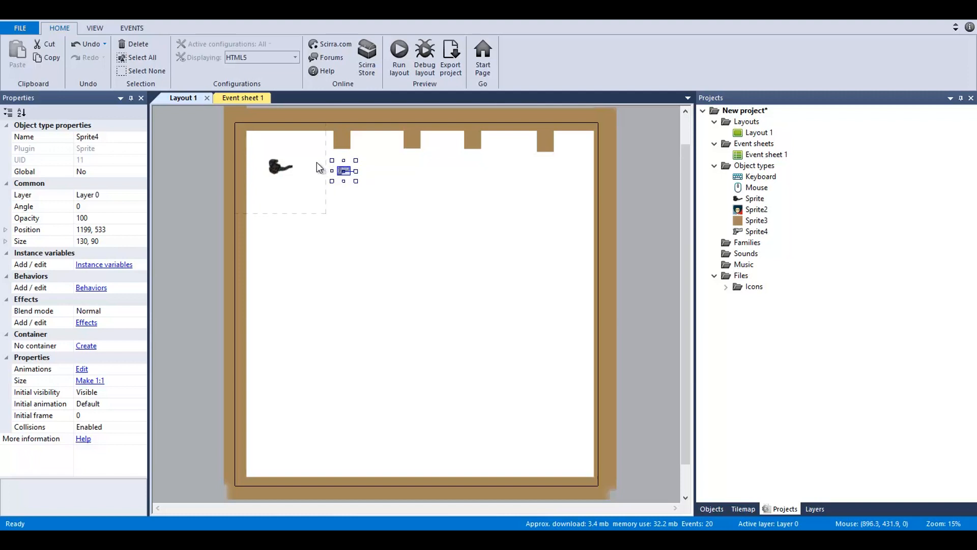
# Run the layout and test the player moving and aiming in the NW.js preview.
pyautogui.click(451, 56)
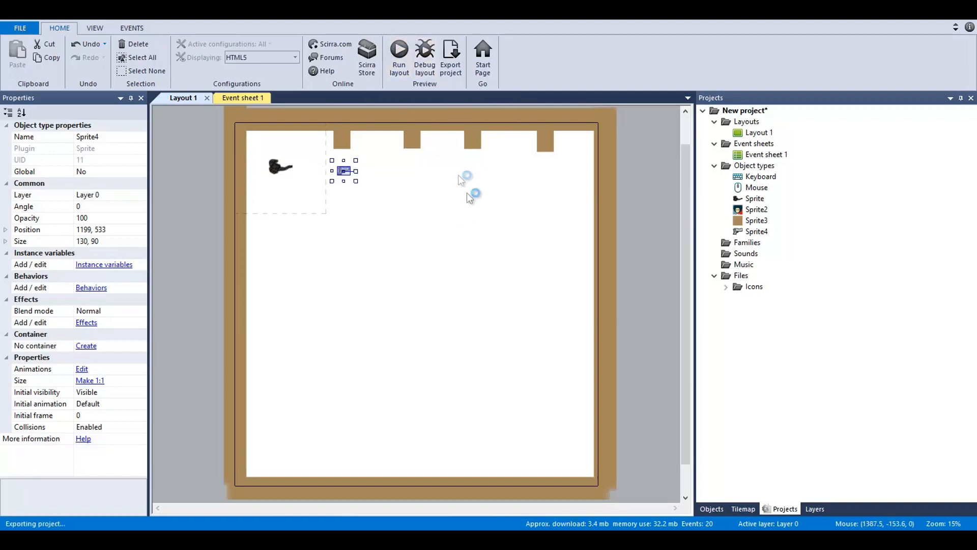
pyautogui.click(398, 56)
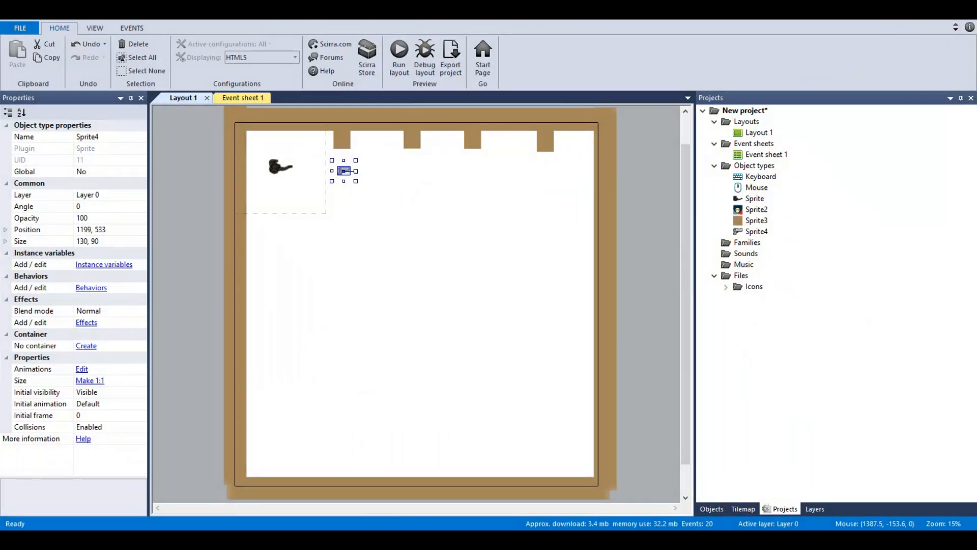
pyautogui.click(398, 59)
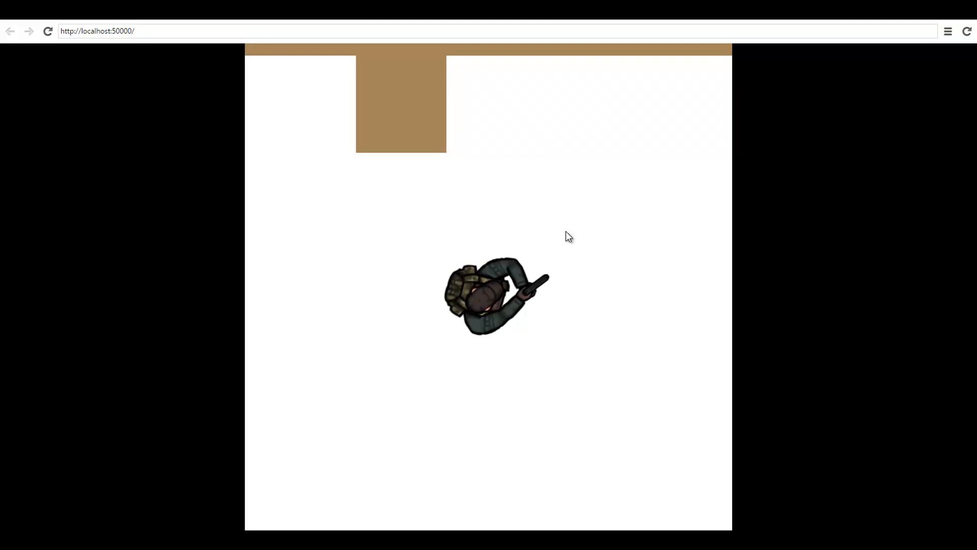
pyautogui.moveTo(652, 262)
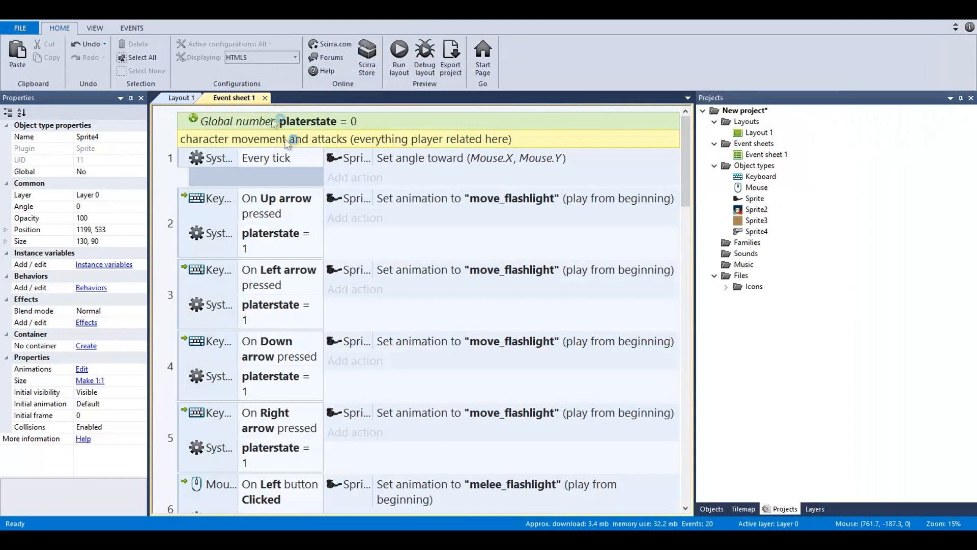
pyautogui.moveTo(334, 193)
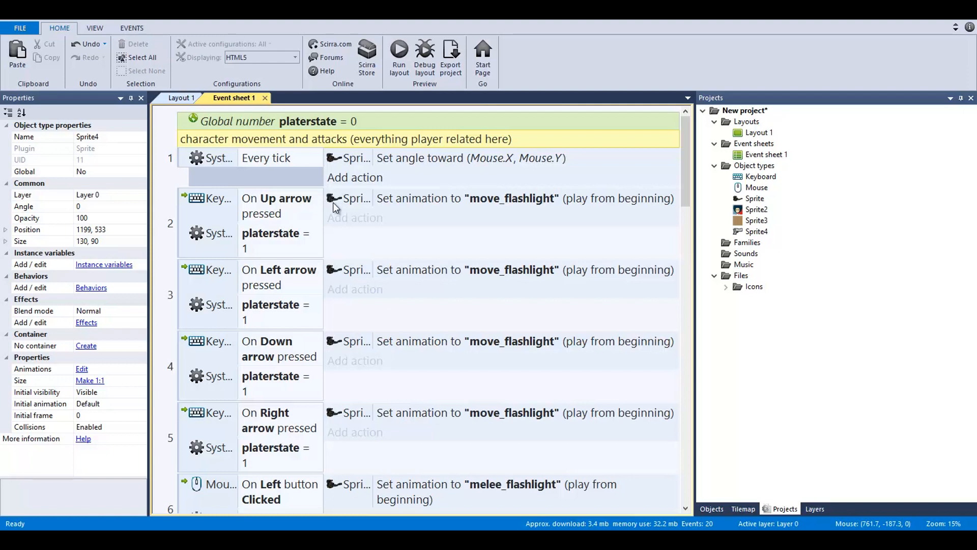
pyautogui.scroll(-3)
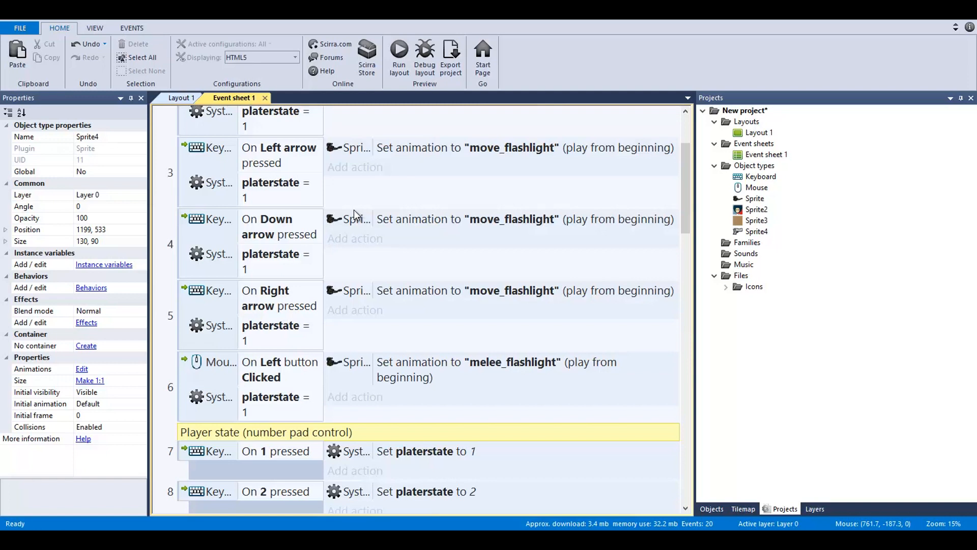
pyautogui.scroll(-3)
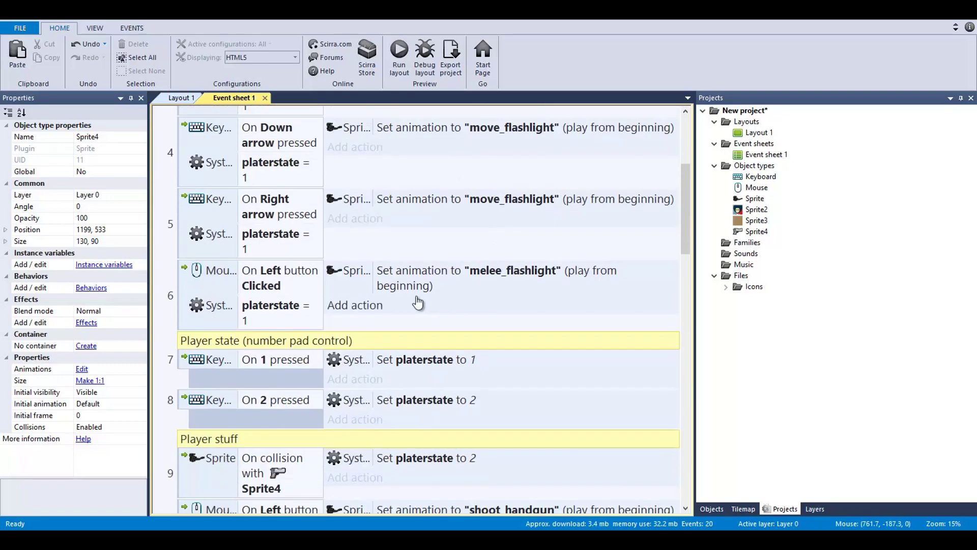
pyautogui.scroll(3)
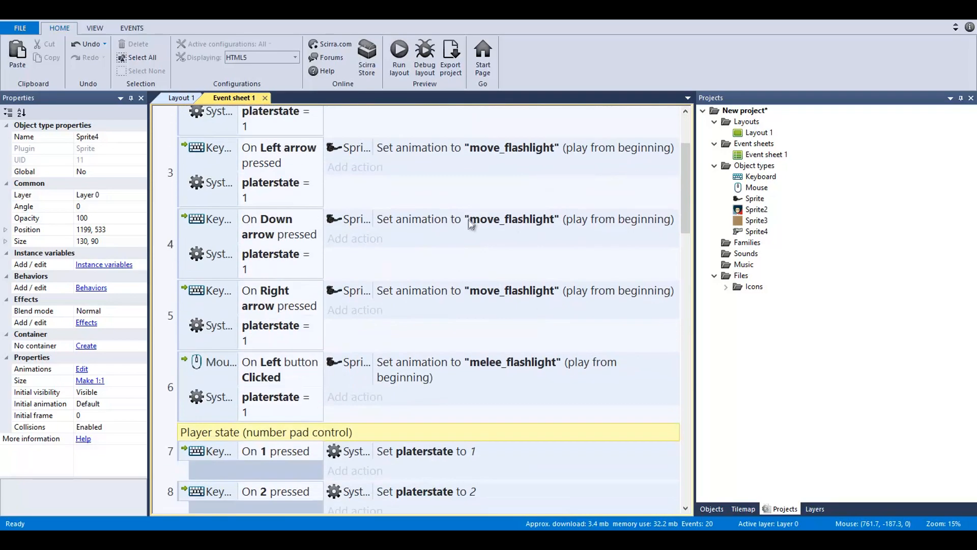
pyautogui.moveTo(294, 374)
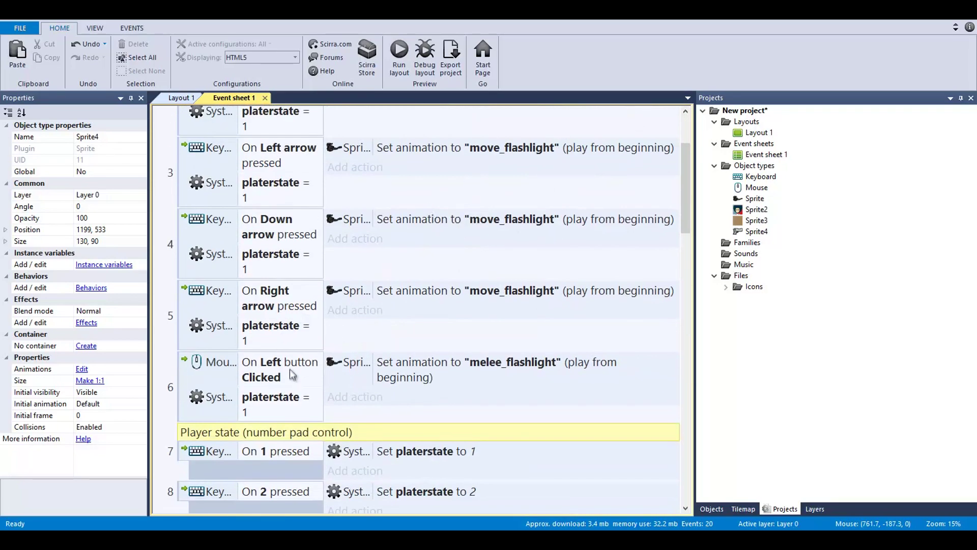
pyautogui.scroll(3)
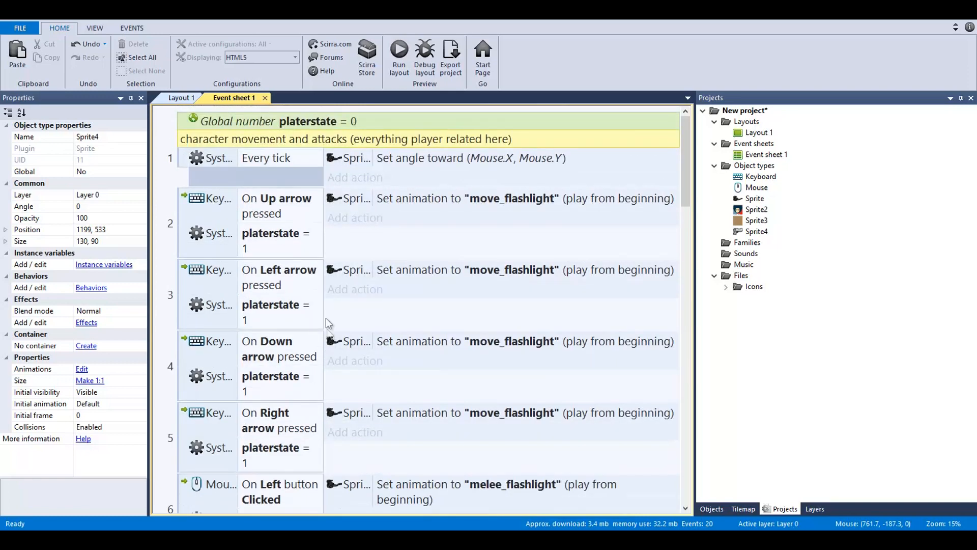
pyautogui.scroll(-3)
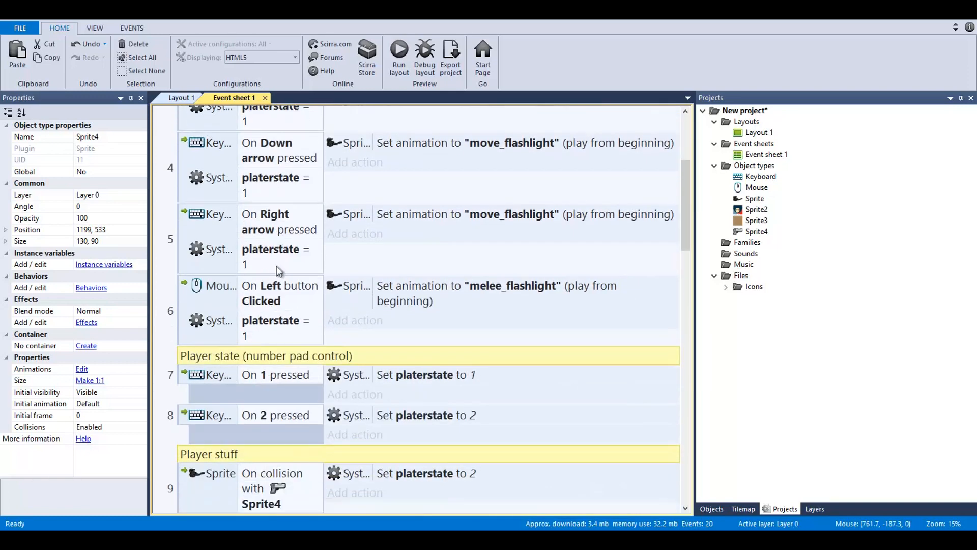
pyautogui.scroll(-3)
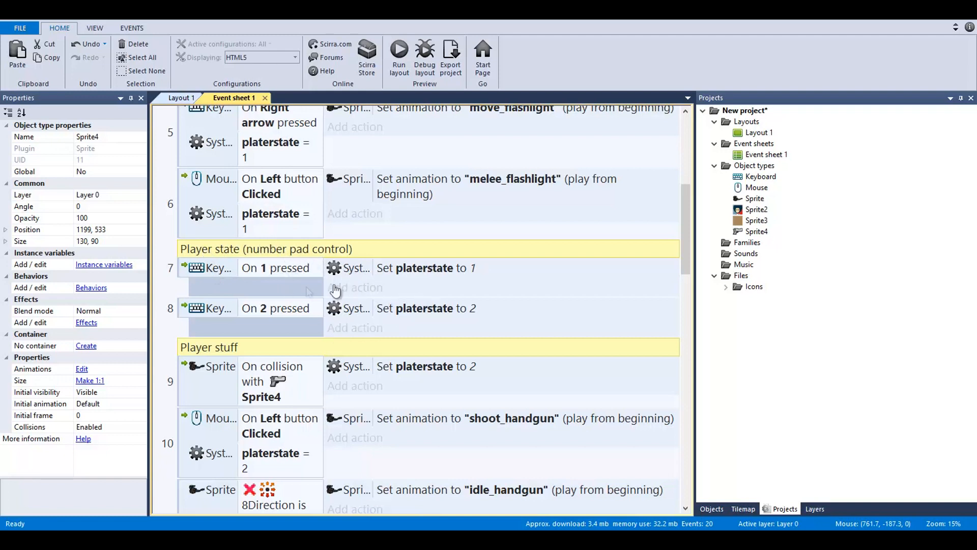
pyautogui.moveTo(449, 311)
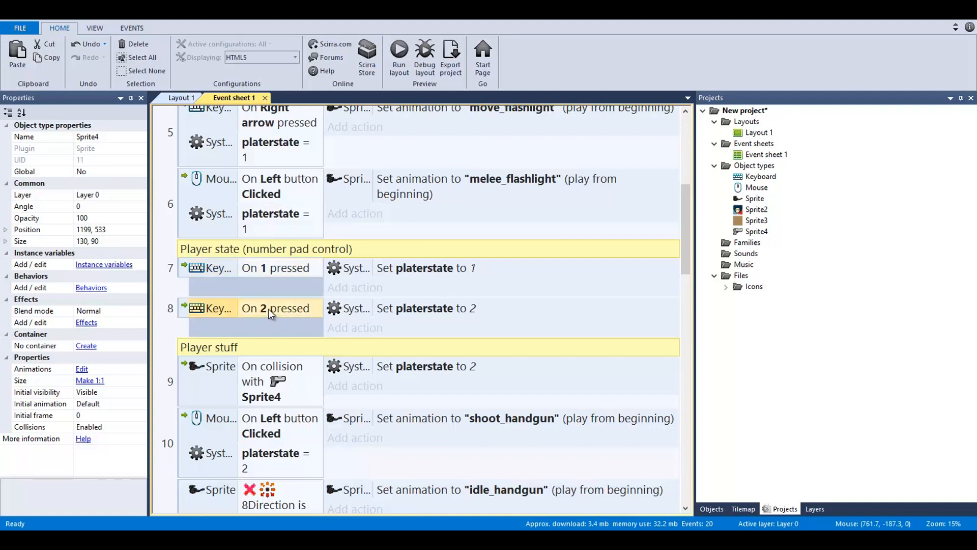
pyautogui.moveTo(334, 321)
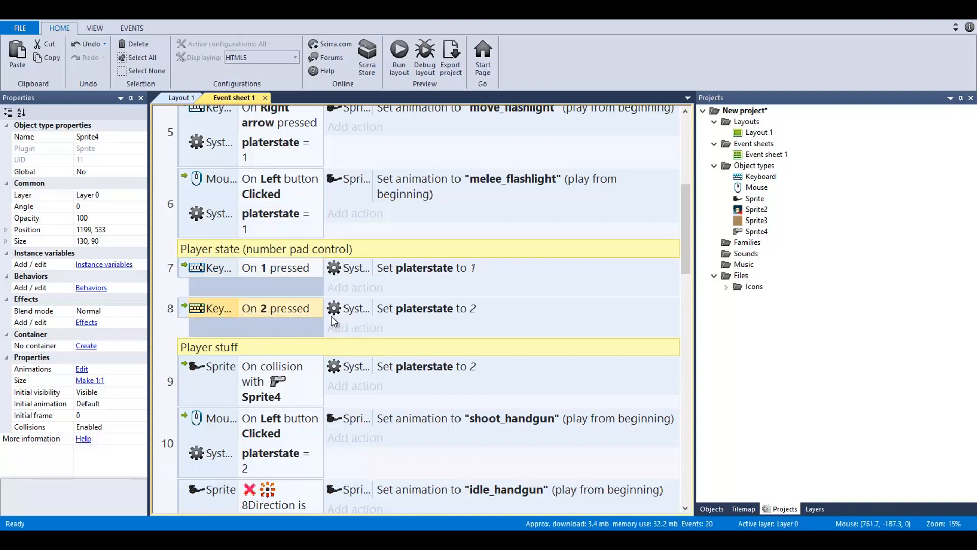
pyautogui.scroll(-3)
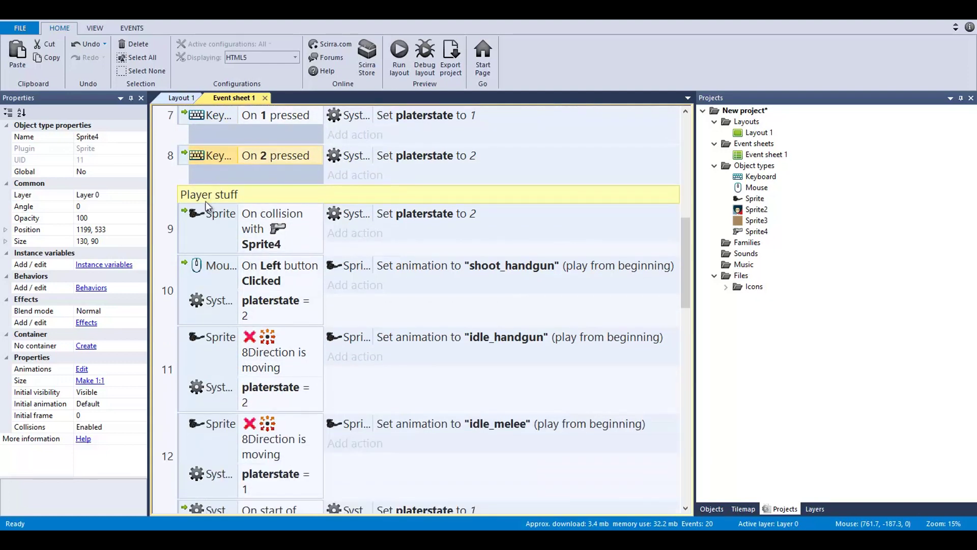
pyautogui.scroll(3)
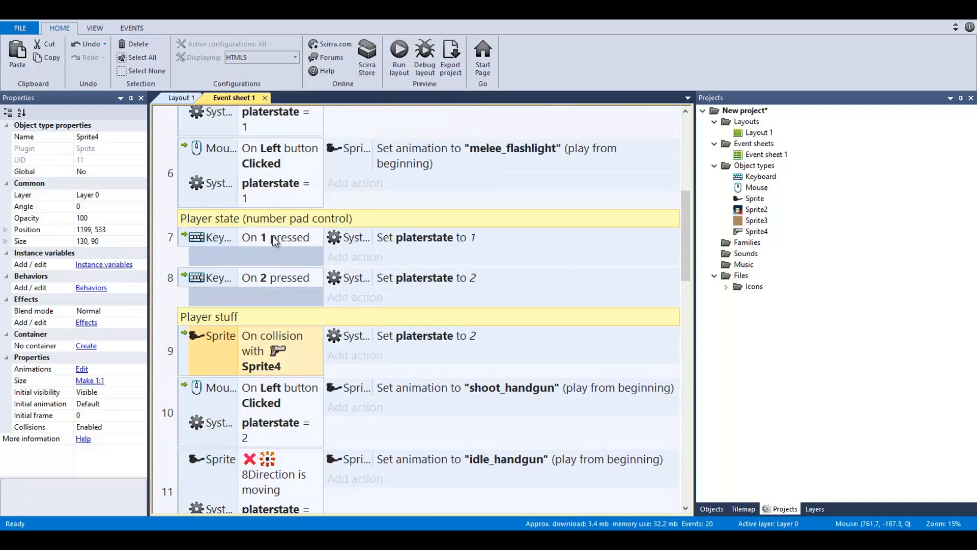
pyautogui.scroll(-3)
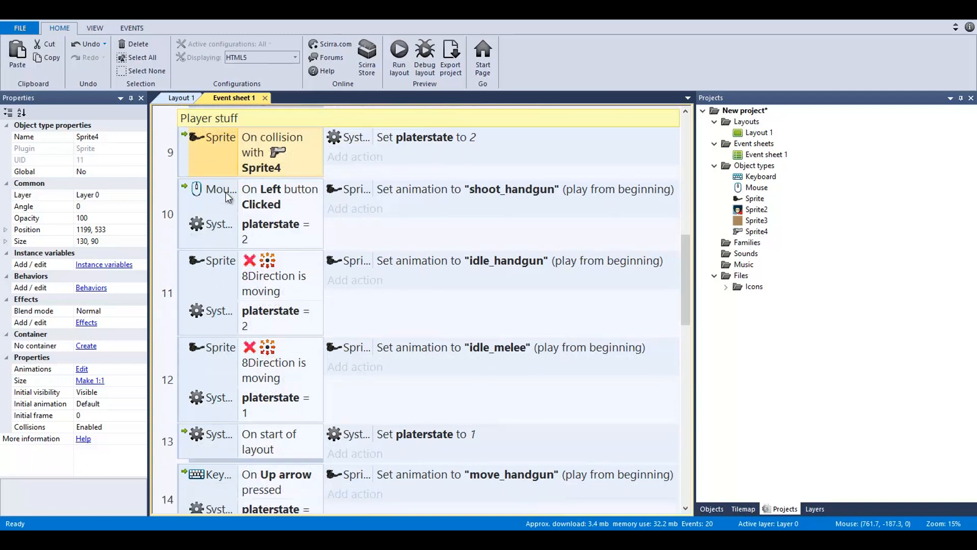
pyautogui.moveTo(340, 216)
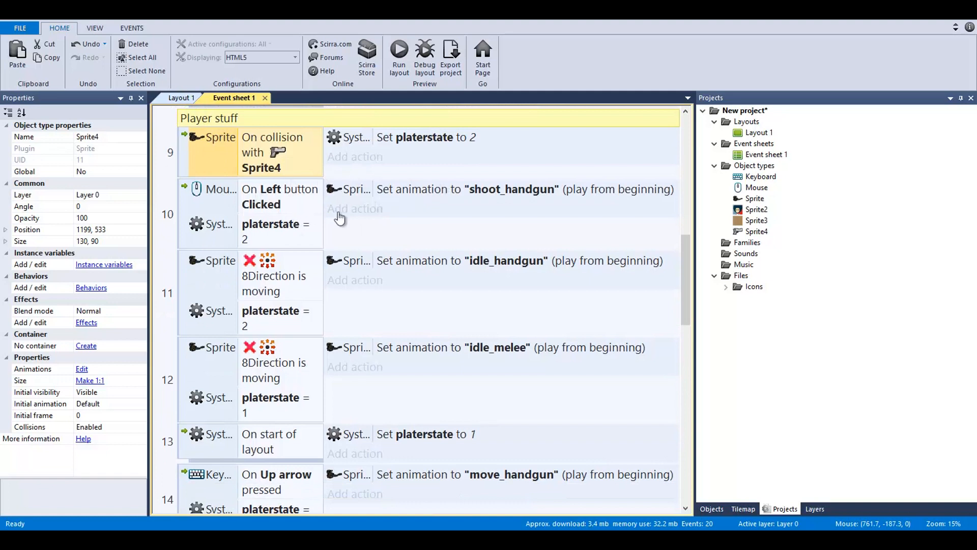
# Undo the accidental condition reorders in events 11 and 12, keeping idle_flashlight as event 12's idle animation.
pyautogui.click(274, 231)
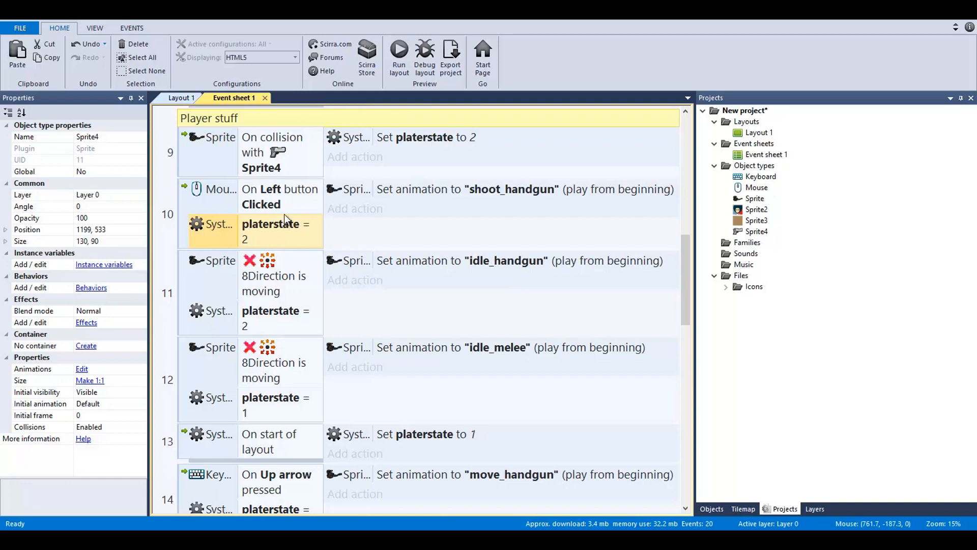
pyautogui.moveTo(475, 194)
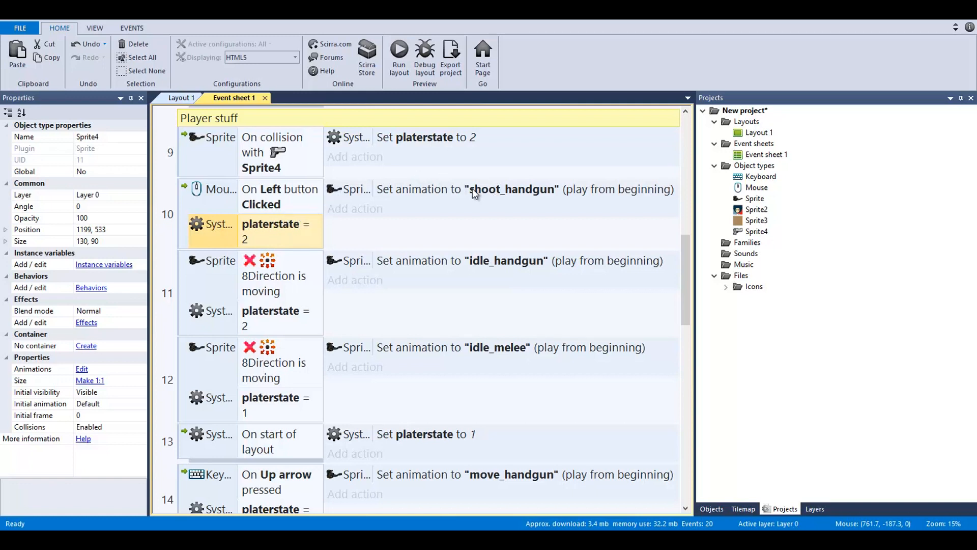
pyautogui.moveTo(469, 194)
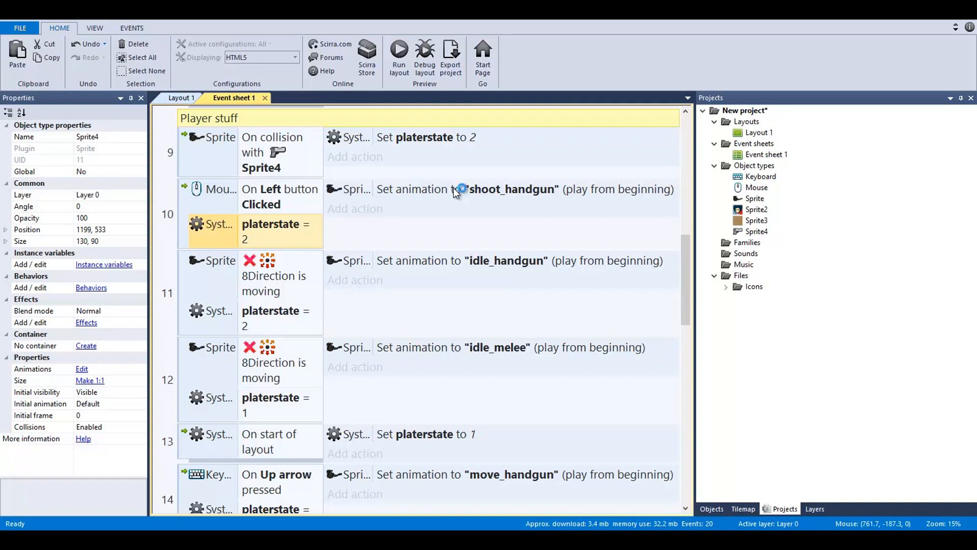
pyautogui.moveTo(456, 194)
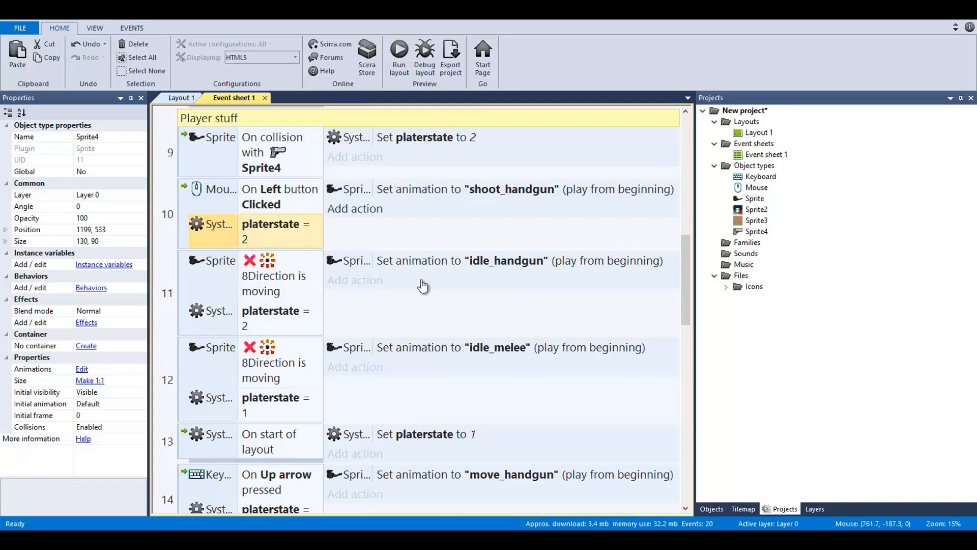
pyautogui.scroll(-3)
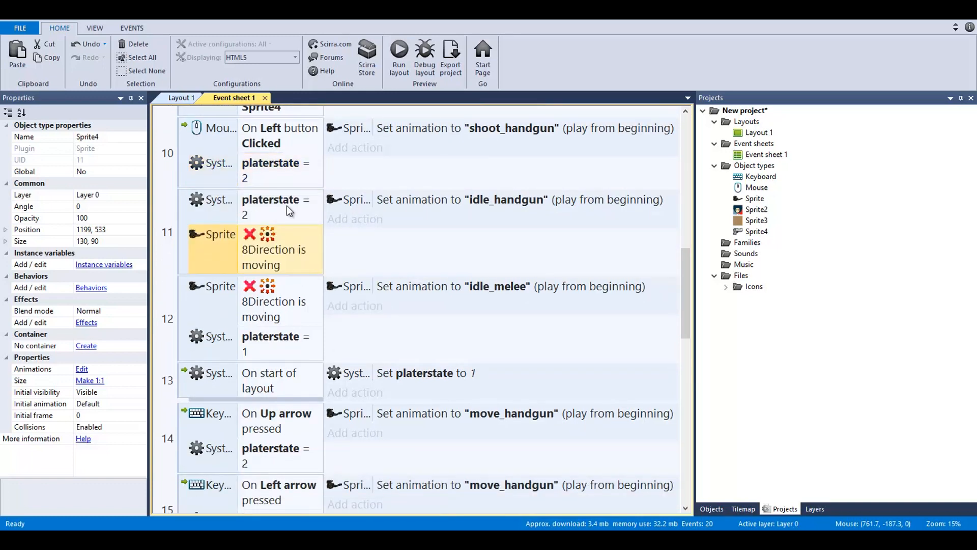
pyautogui.click(88, 43)
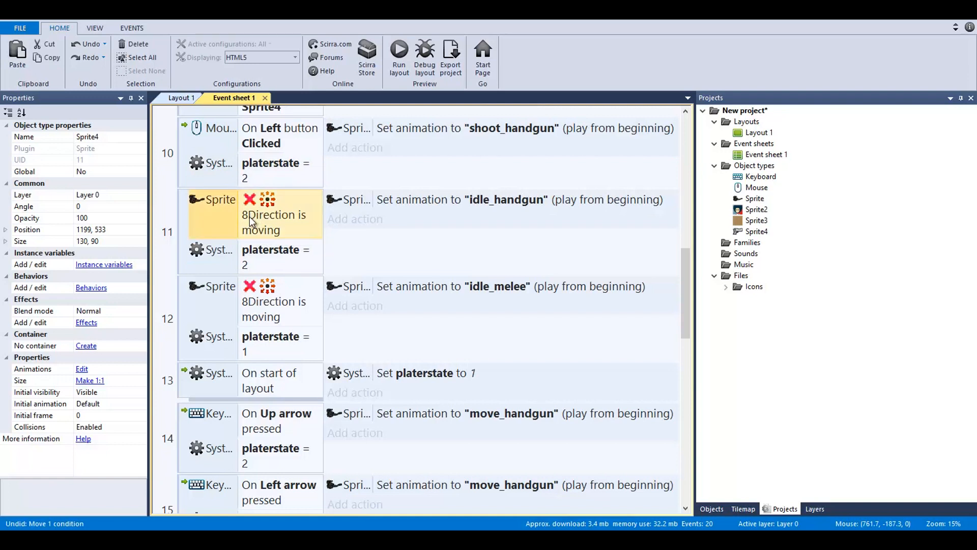
pyautogui.moveTo(284, 215)
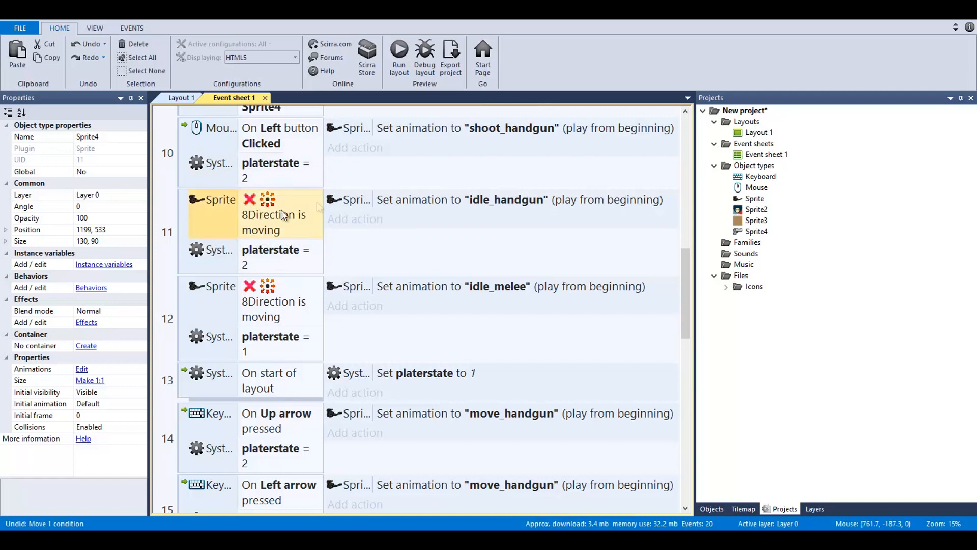
pyautogui.click(522, 200)
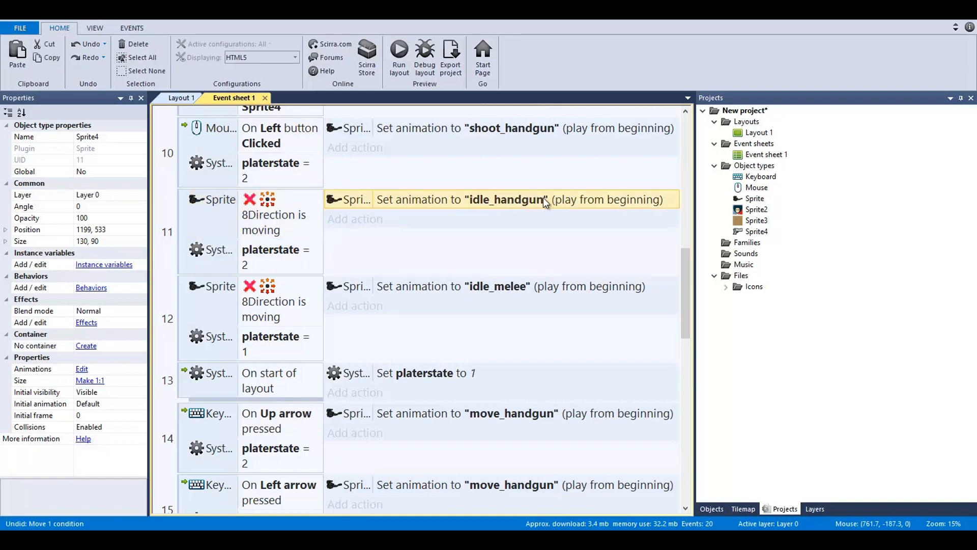
pyautogui.click(267, 257)
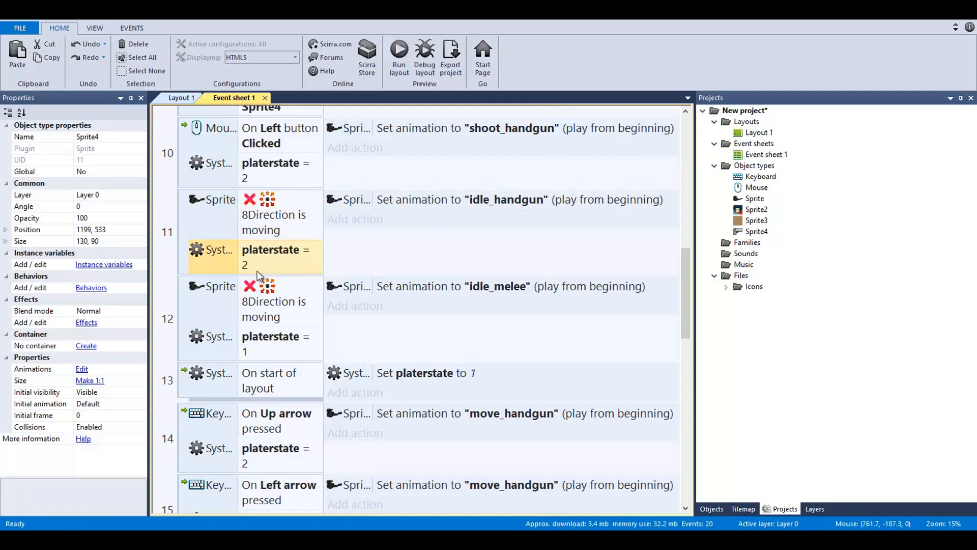
pyautogui.scroll(-3)
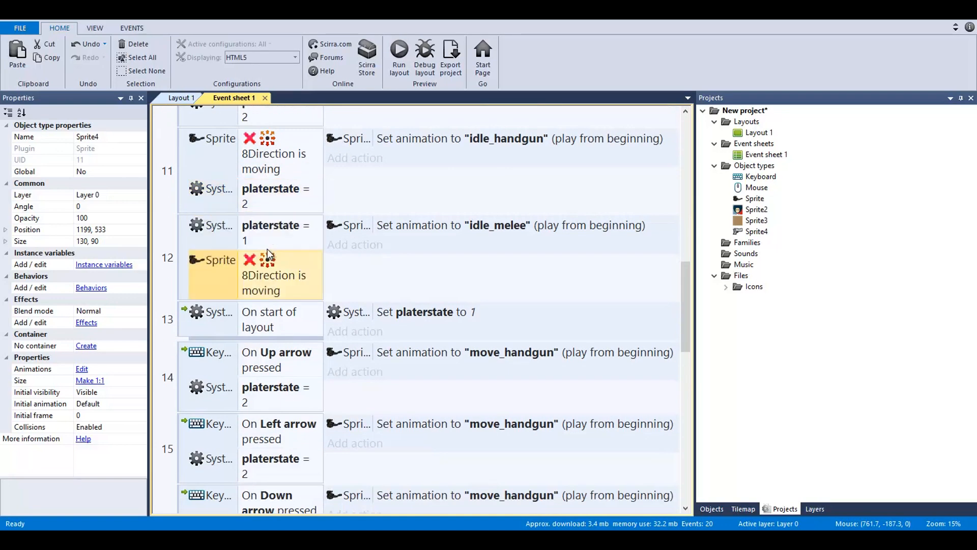
pyautogui.press('ctrl+z')
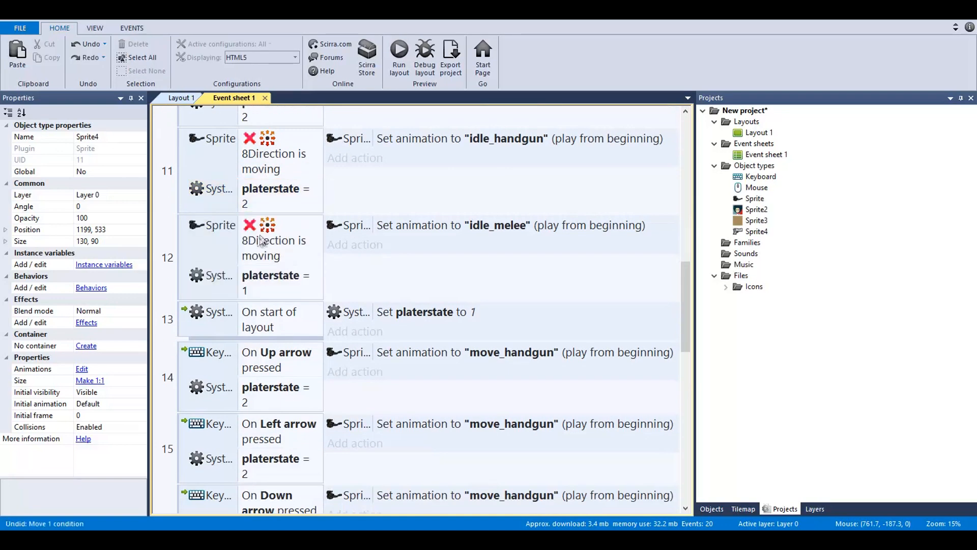
pyautogui.moveTo(232, 248)
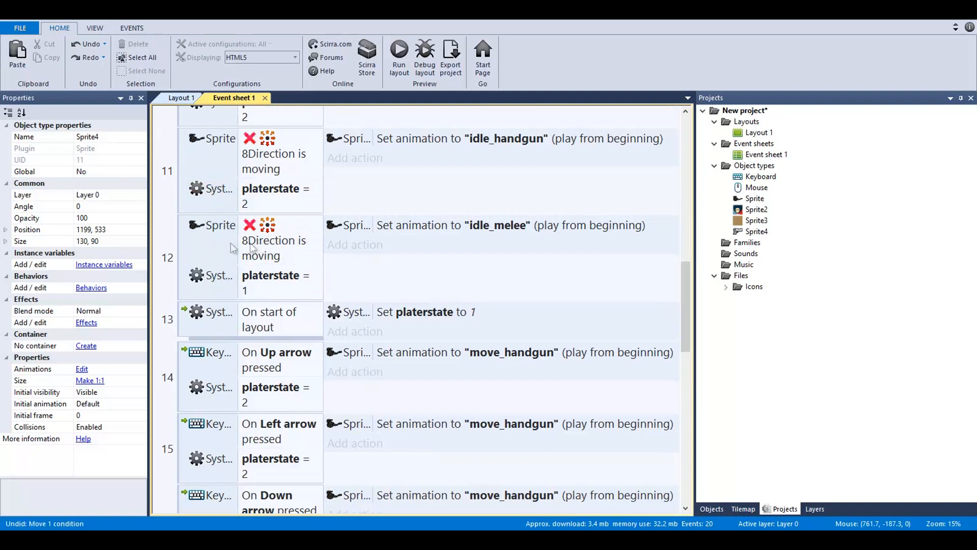
pyautogui.moveTo(254, 290)
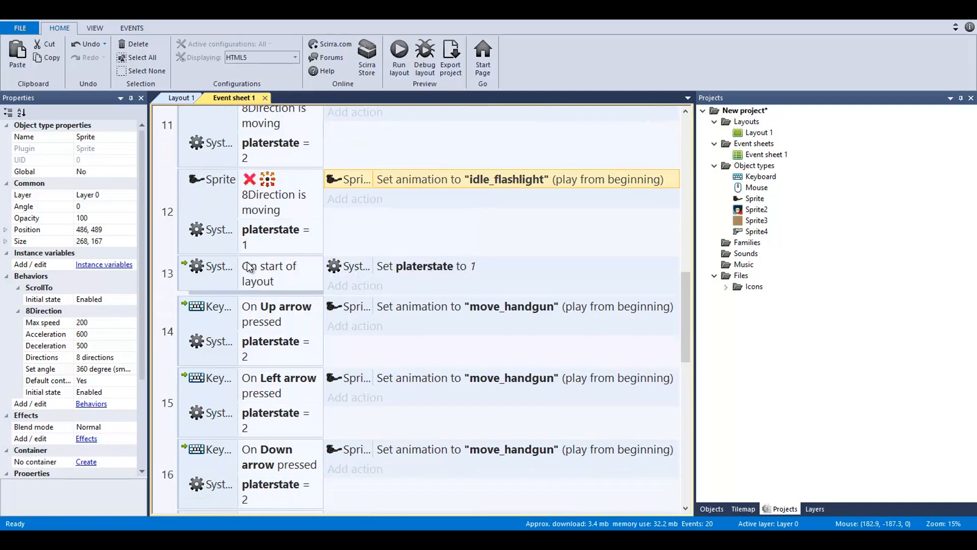
pyautogui.moveTo(253, 284)
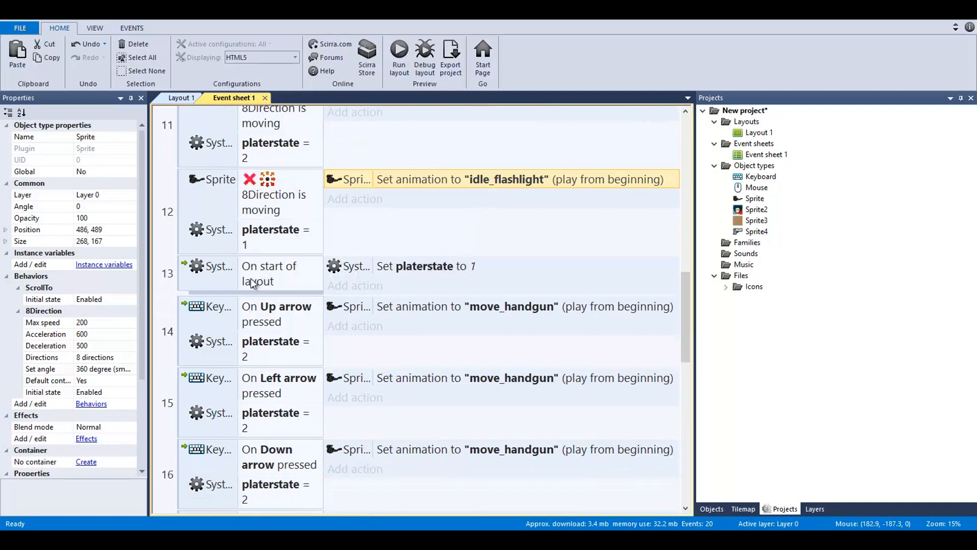
pyautogui.click(269, 273)
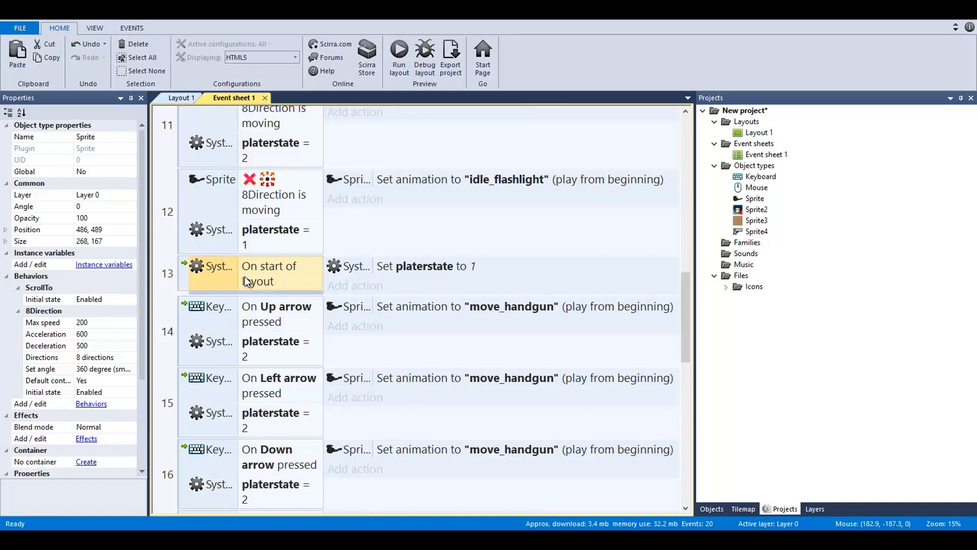
pyautogui.scroll(-3)
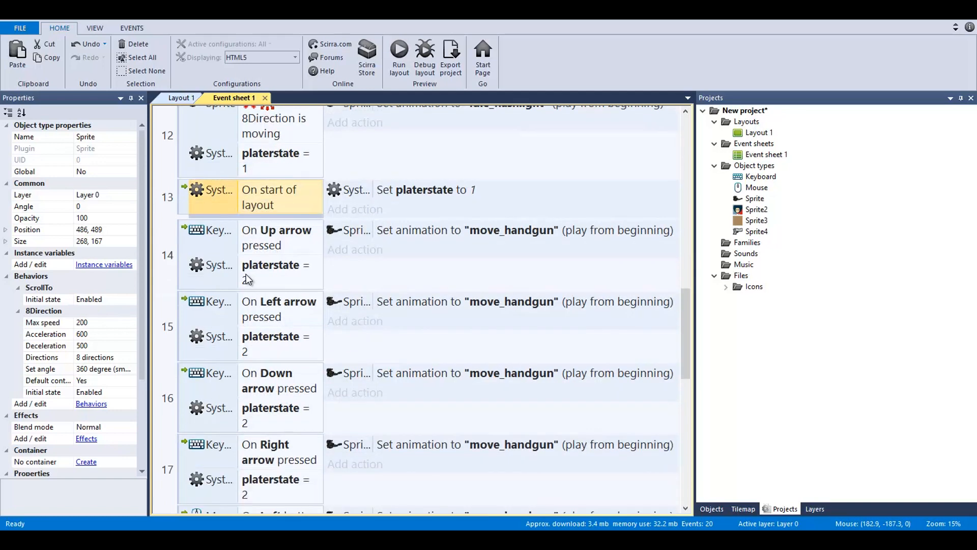
pyautogui.moveTo(254, 273)
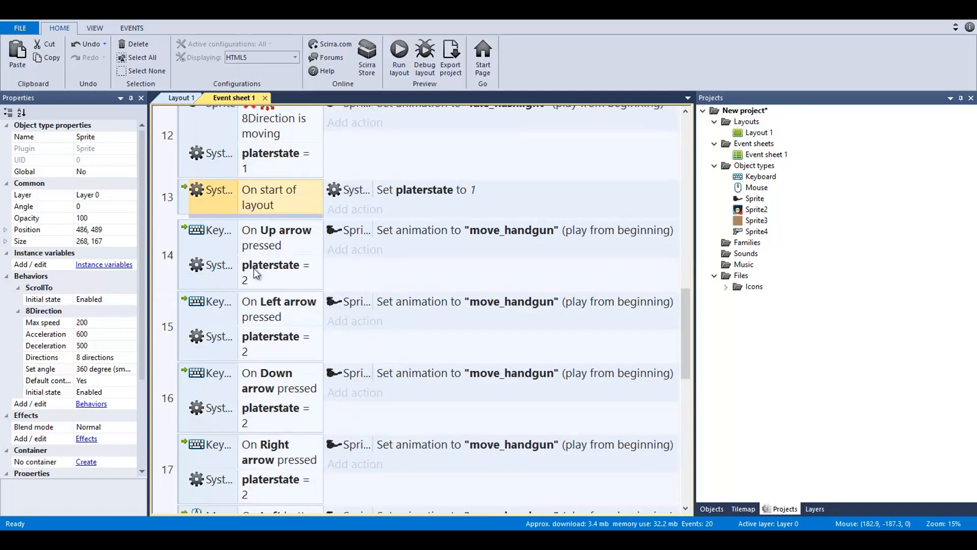
pyautogui.click(274, 272)
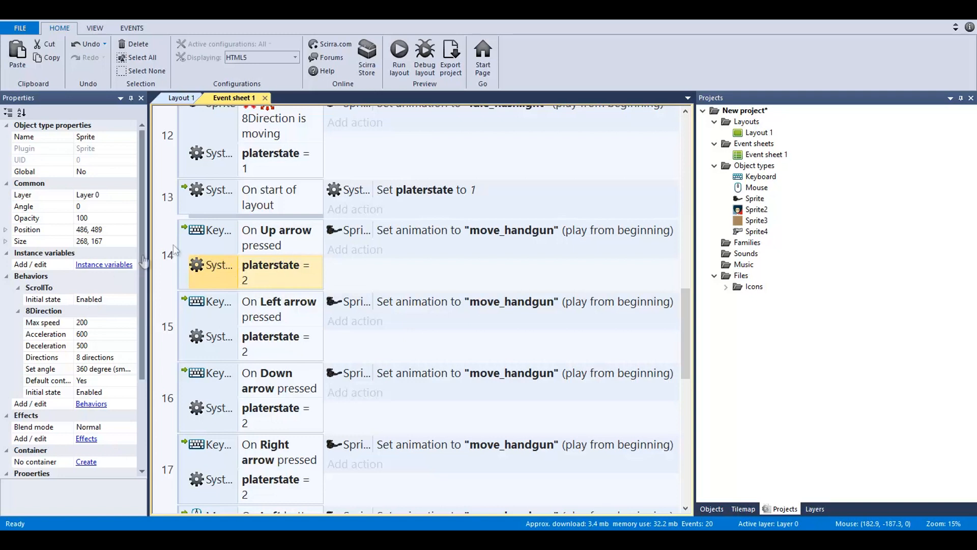
pyautogui.moveTo(302, 276)
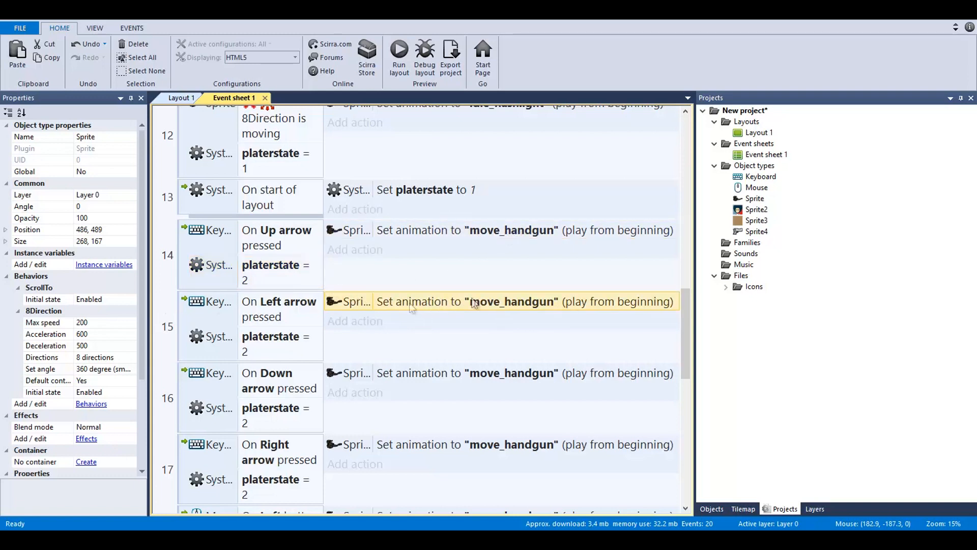
pyautogui.moveTo(576, 327)
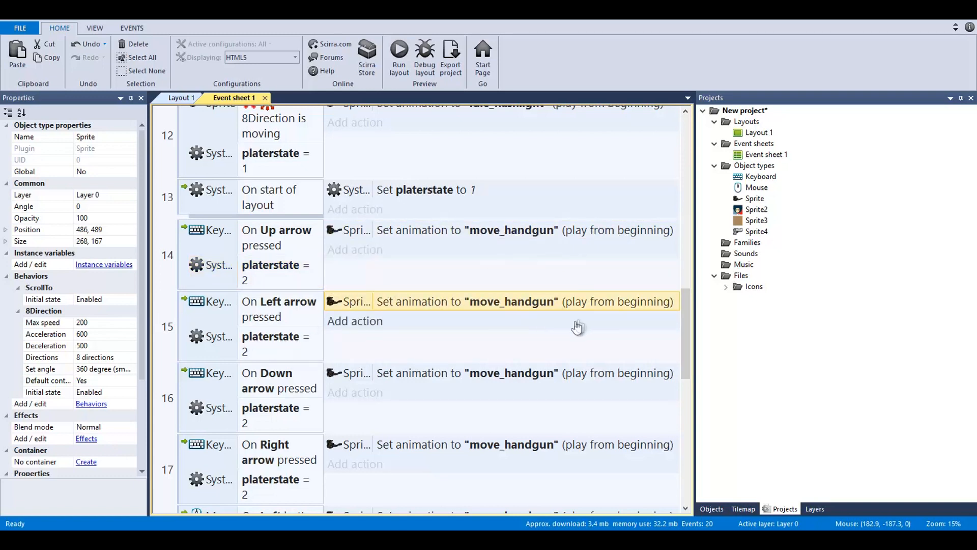
pyautogui.click(268, 344)
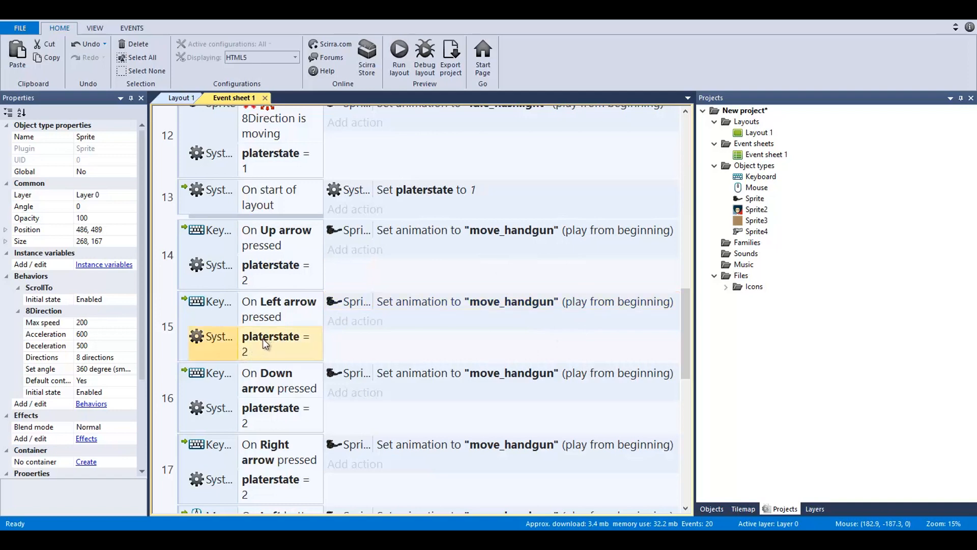
pyautogui.scroll(-3)
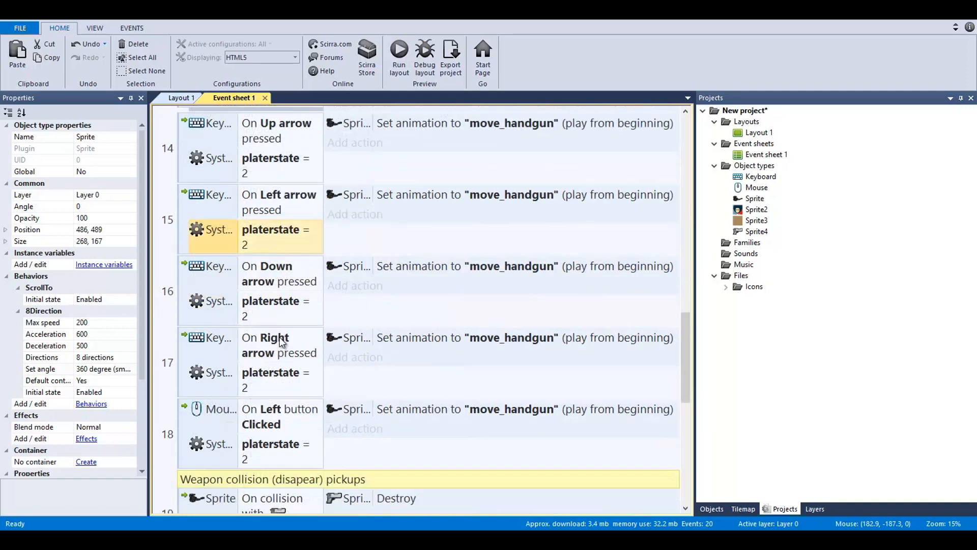
pyautogui.scroll(-3)
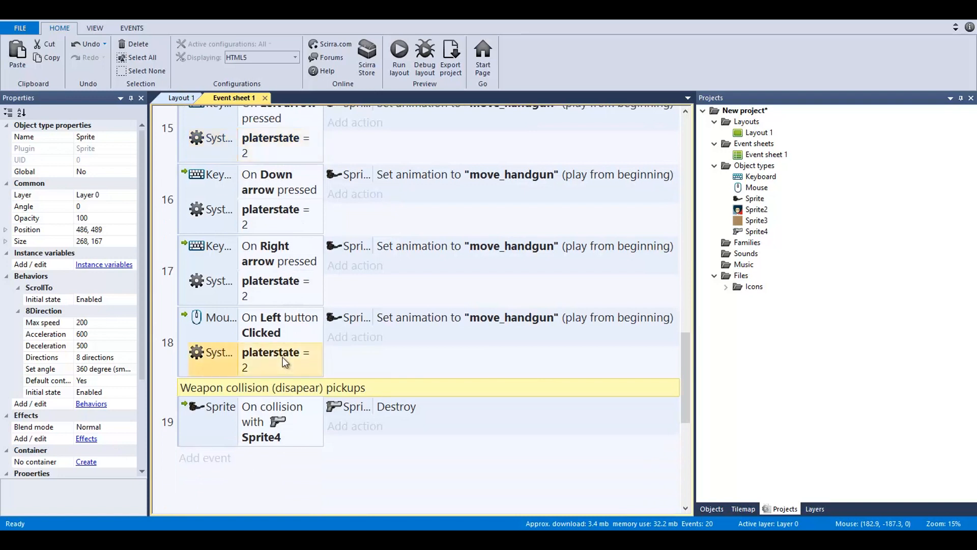
pyautogui.moveTo(251, 295)
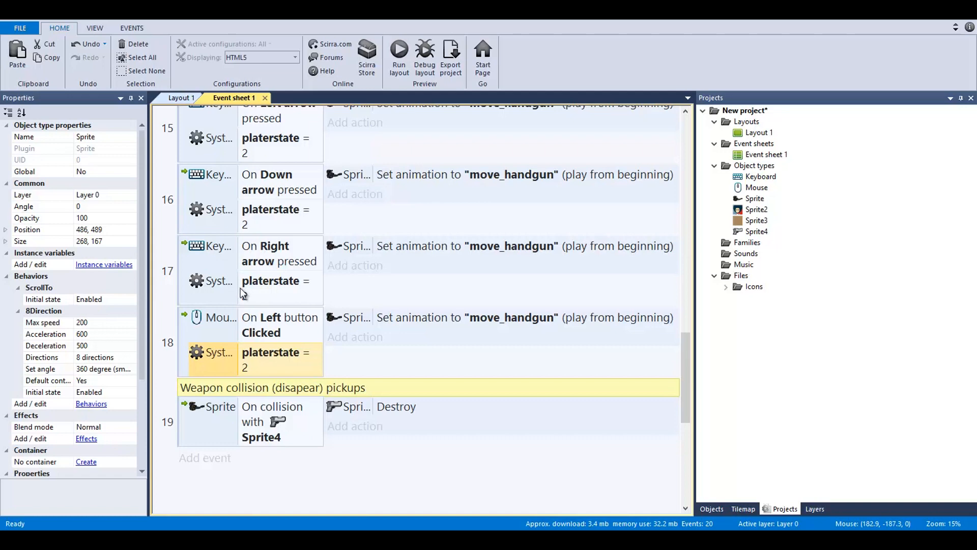
# Scroll the event sheet to review the Sprite4 collision event and the pickup Destroy action.
pyautogui.scroll(-3)
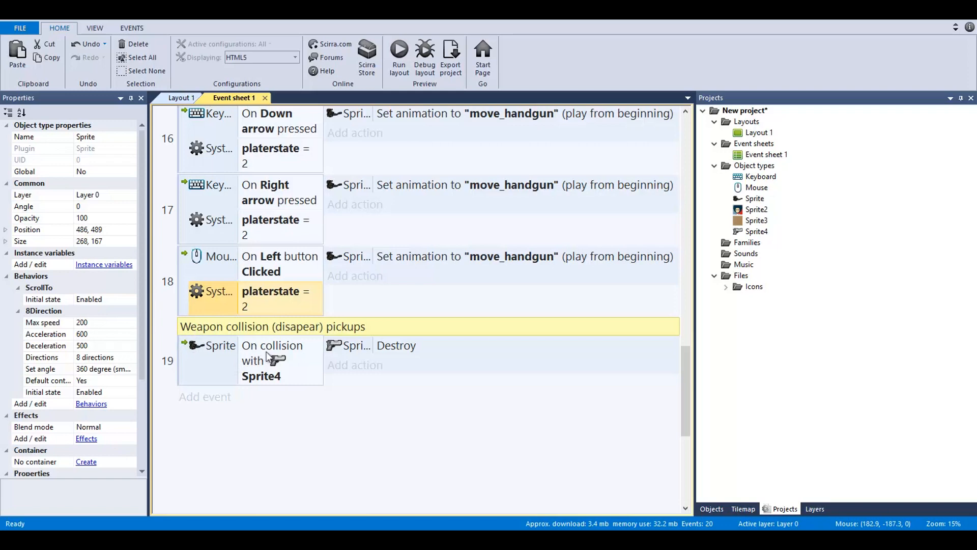
pyautogui.moveTo(401, 362)
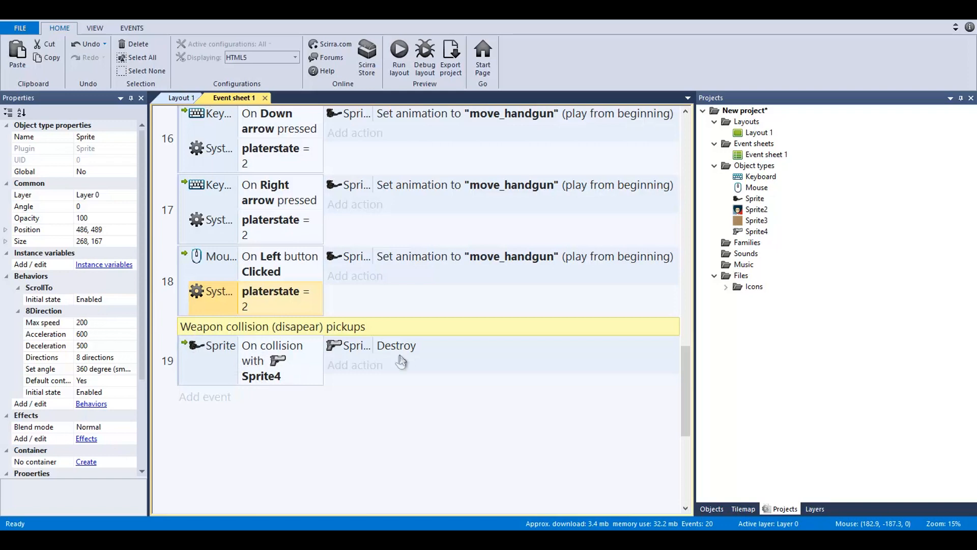
pyautogui.scroll(3)
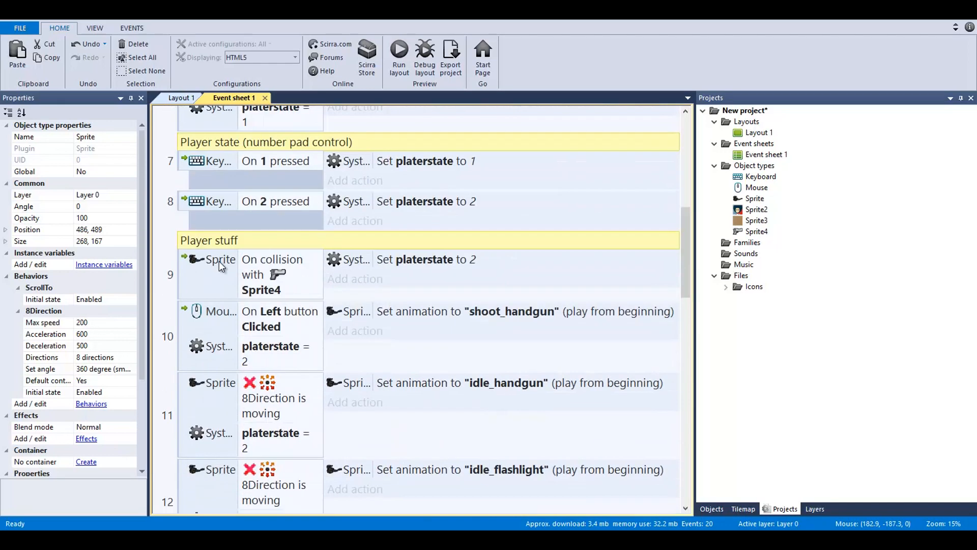
pyautogui.moveTo(271, 284)
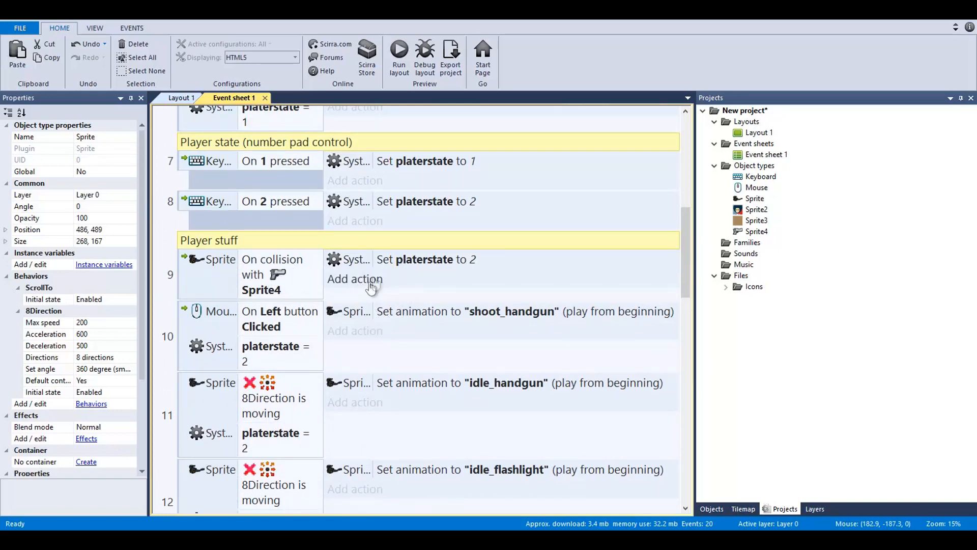
pyautogui.scroll(-3)
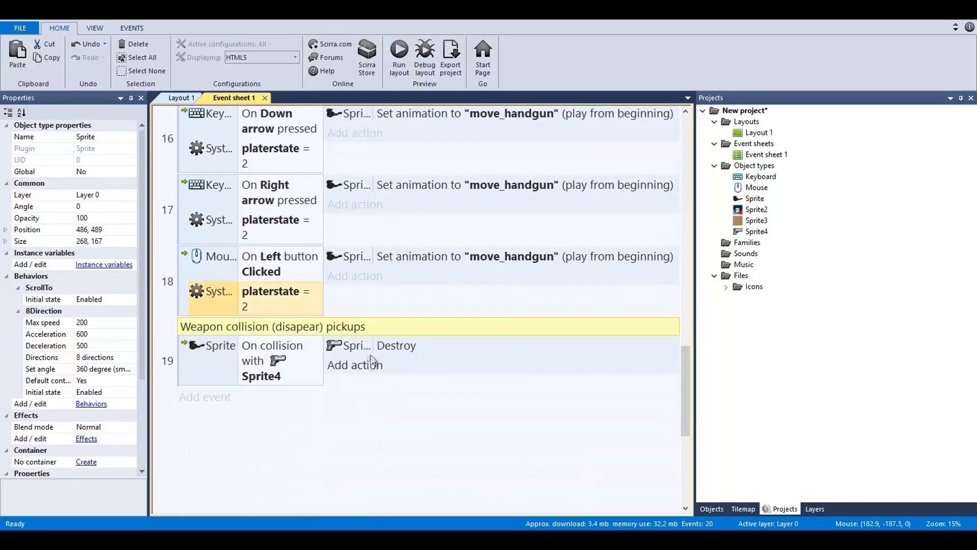
pyautogui.scroll(3)
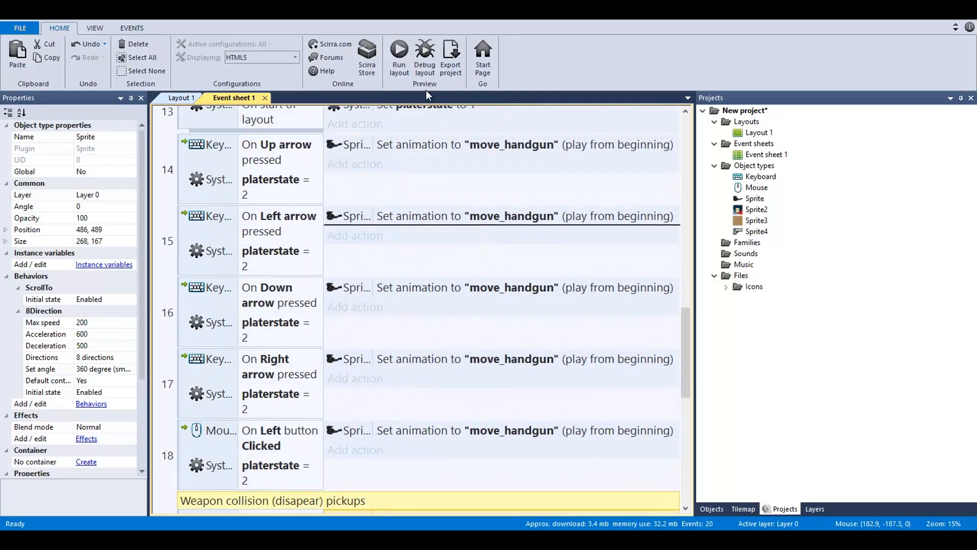
pyautogui.scroll(3)
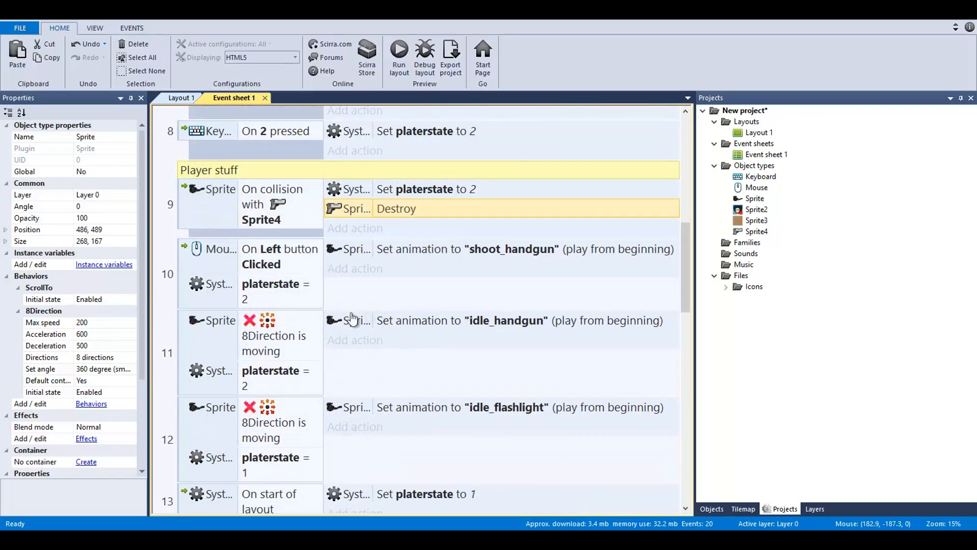
pyautogui.scroll(-3)
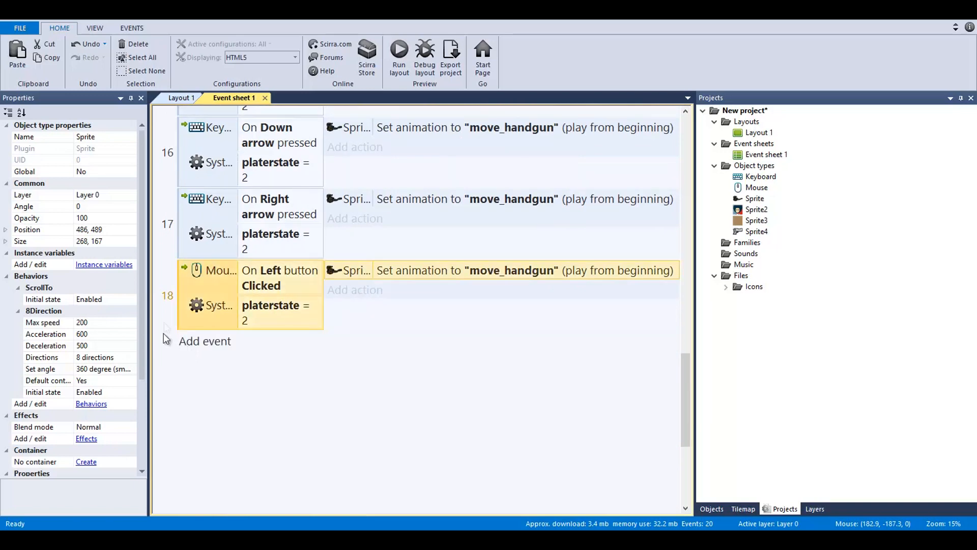
pyautogui.scroll(3)
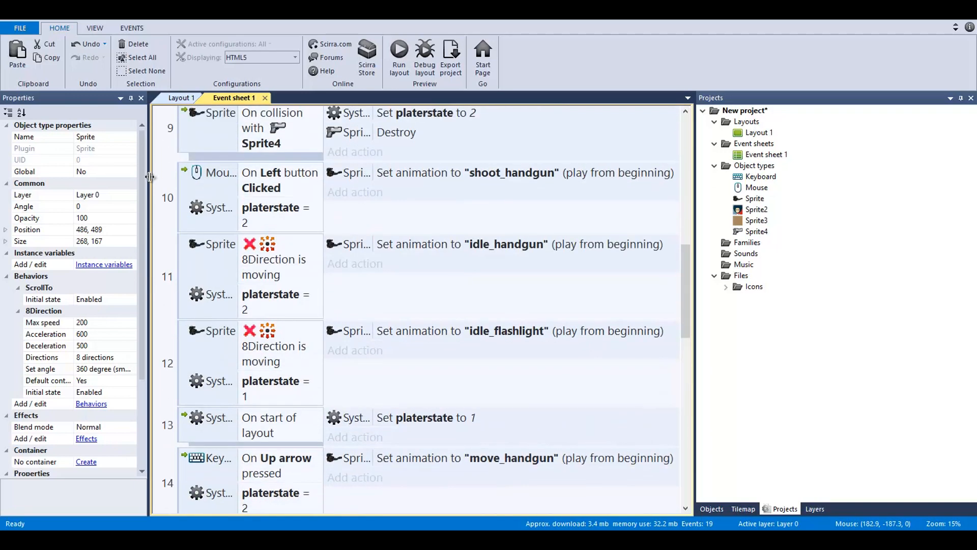
pyautogui.scroll(3)
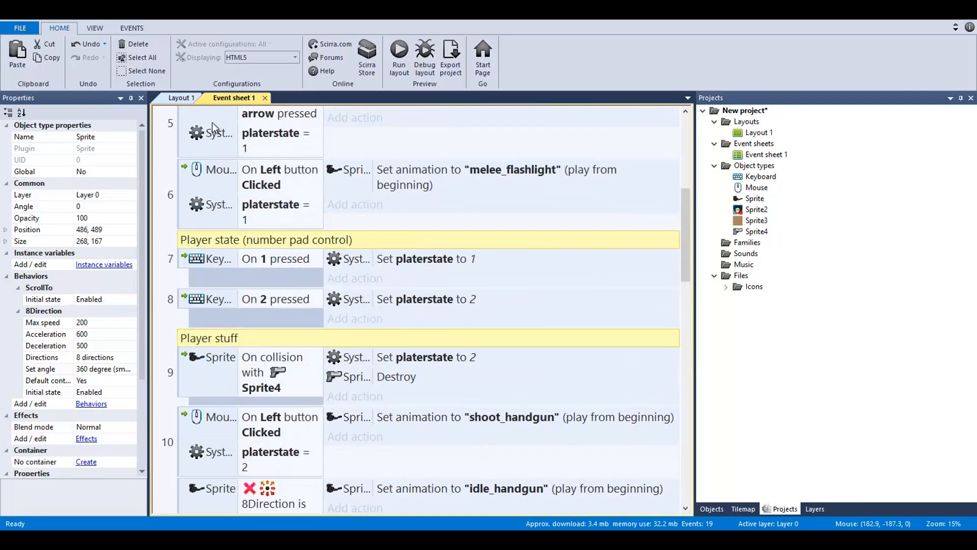
# Switch back to Layout 1 showing the room, player and pistol pickup.
pyautogui.click(182, 98)
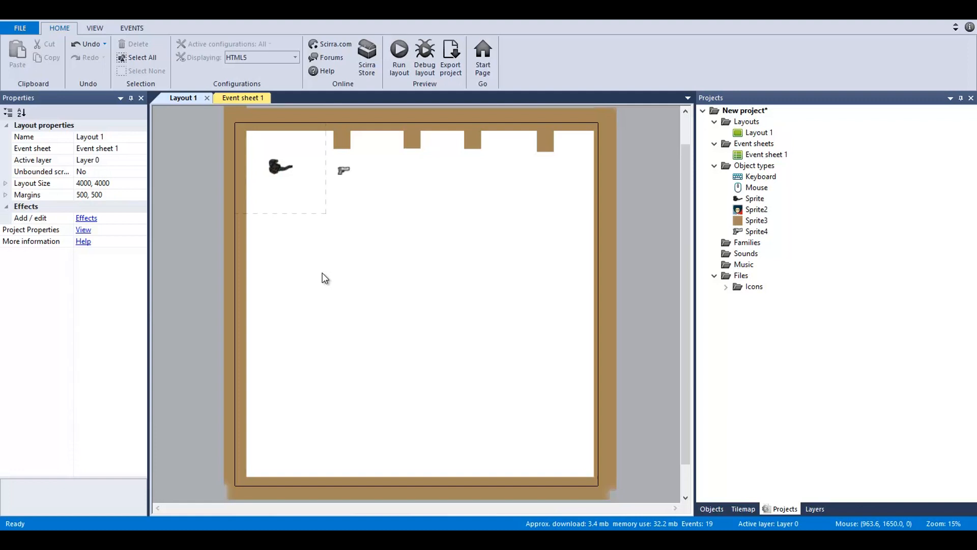
pyautogui.moveTo(324, 277)
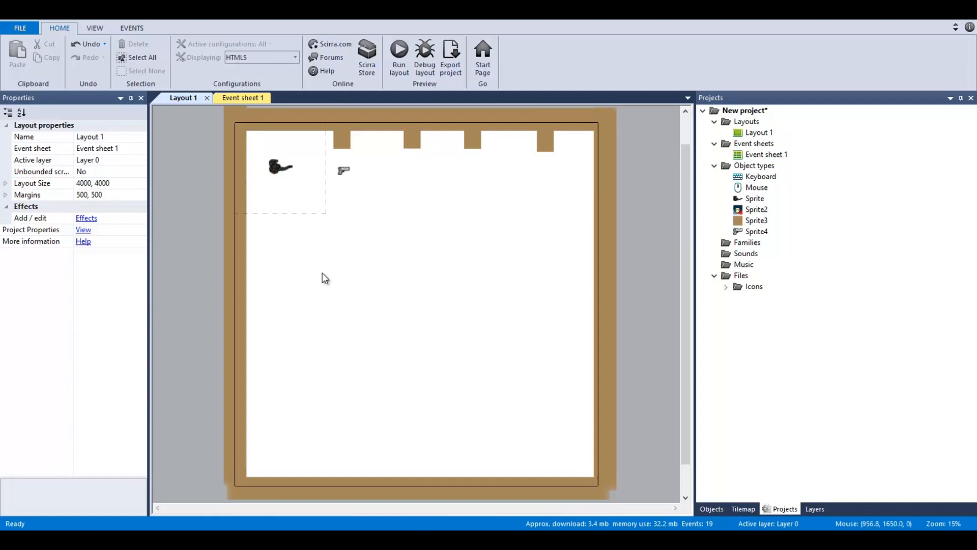
pyautogui.moveTo(324, 278)
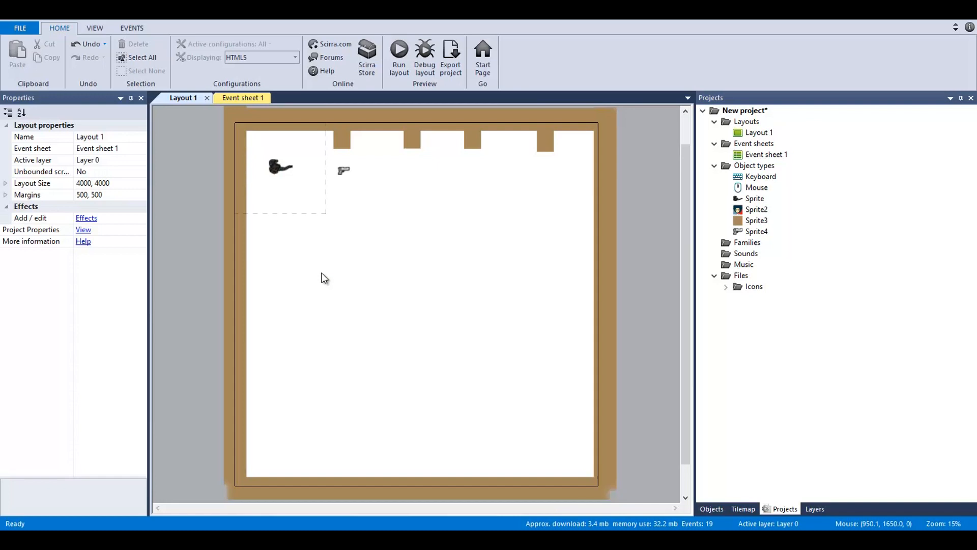
pyautogui.moveTo(319, 277)
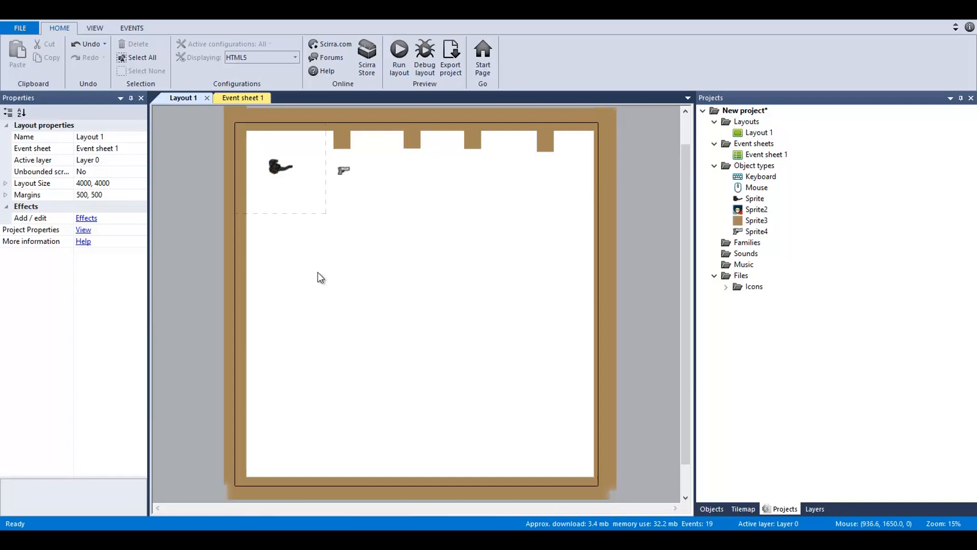